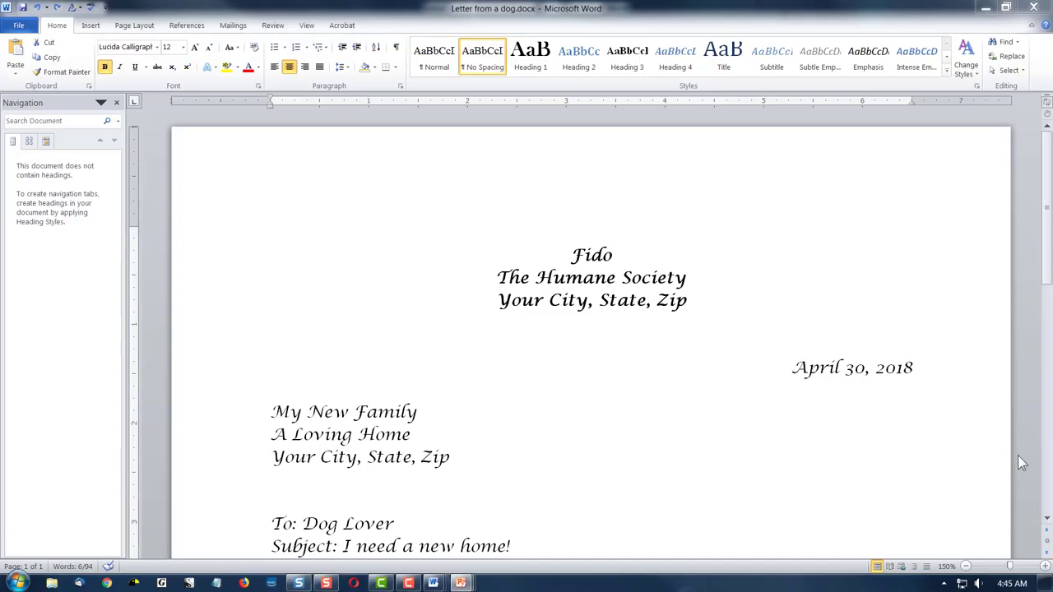
{"action": "mouse_move", "coordinate": [986, 480]}
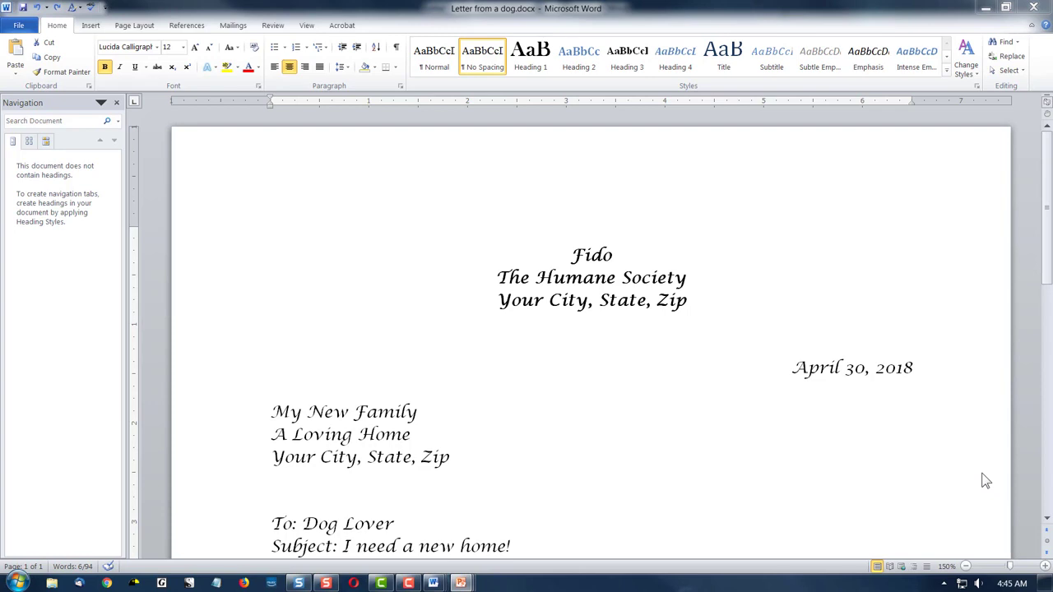
{"action": "mouse_move", "coordinate": [551, 459]}
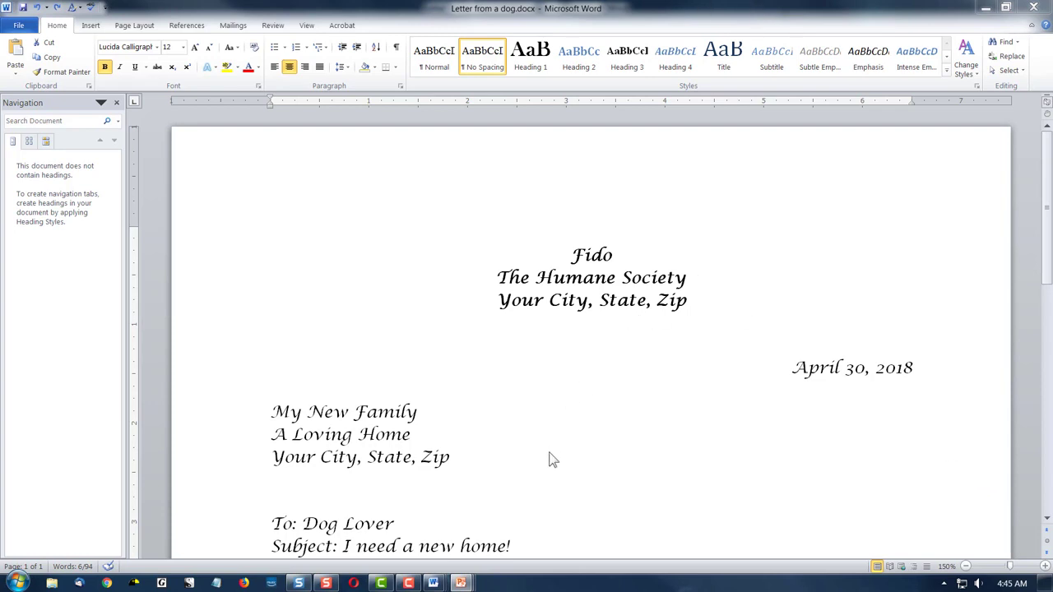
Select the three letterhead lines and preview heading and title styles on them
{"action": "left_click_drag", "start_coordinate": [535, 277], "coordinate": [686, 300]}
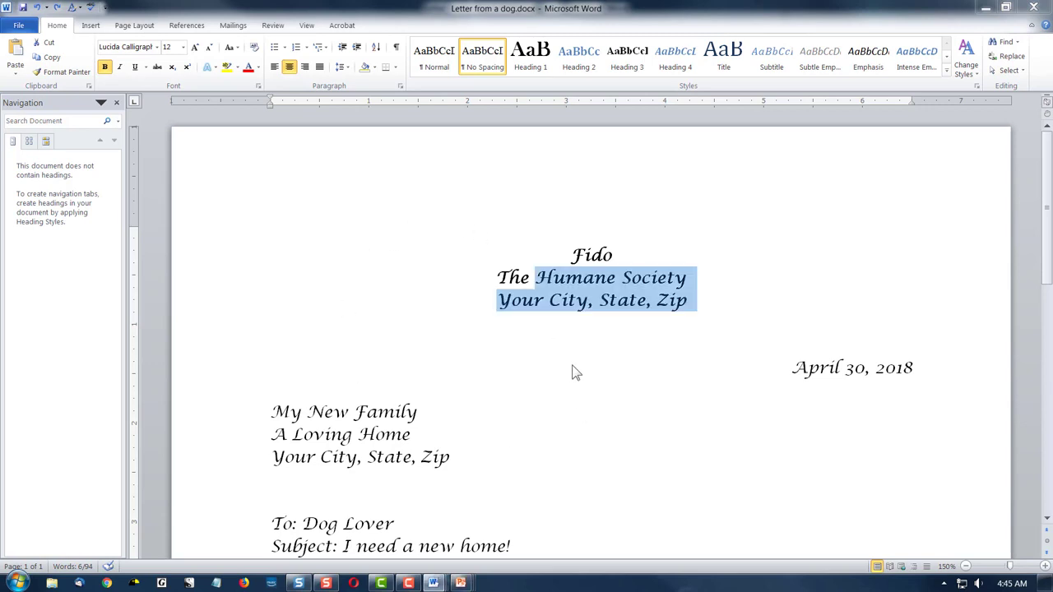
{"action": "left_click", "coordinate": [687, 300]}
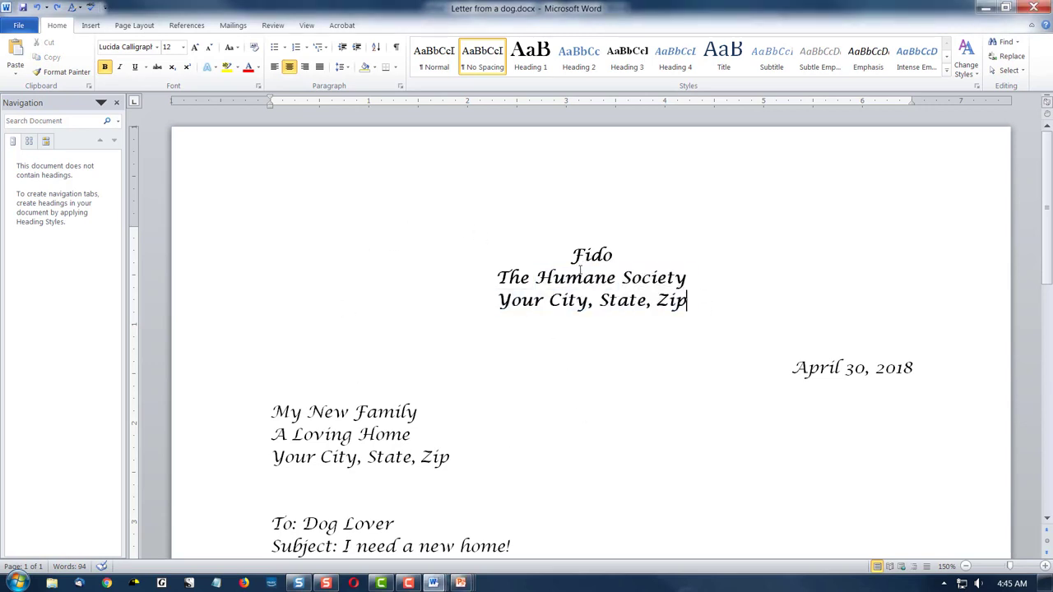
{"action": "left_click_drag", "start_coordinate": [571, 255], "coordinate": [688, 299]}
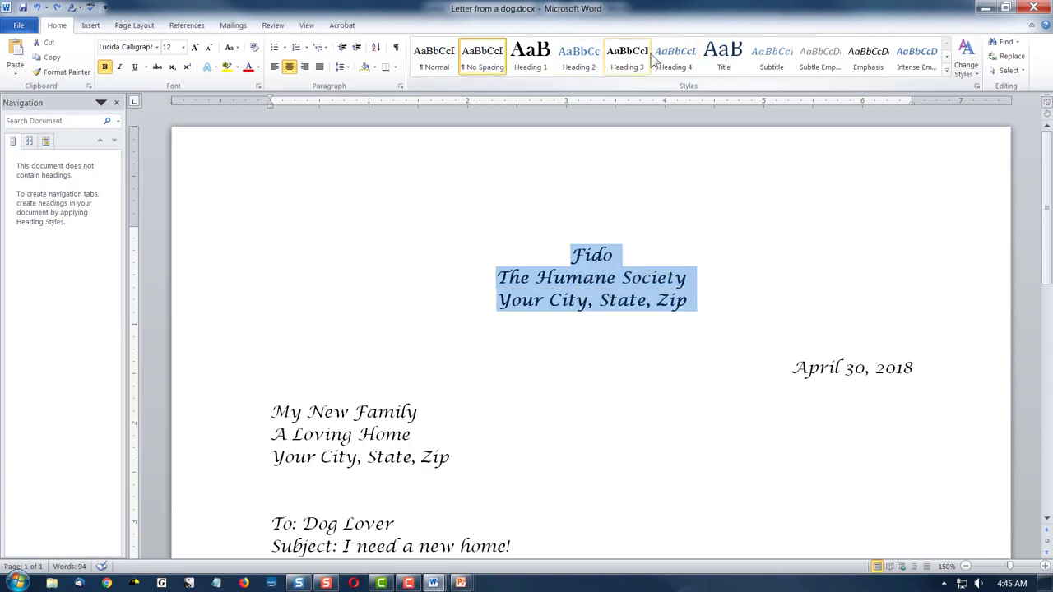
{"action": "left_click", "coordinate": [481, 58]}
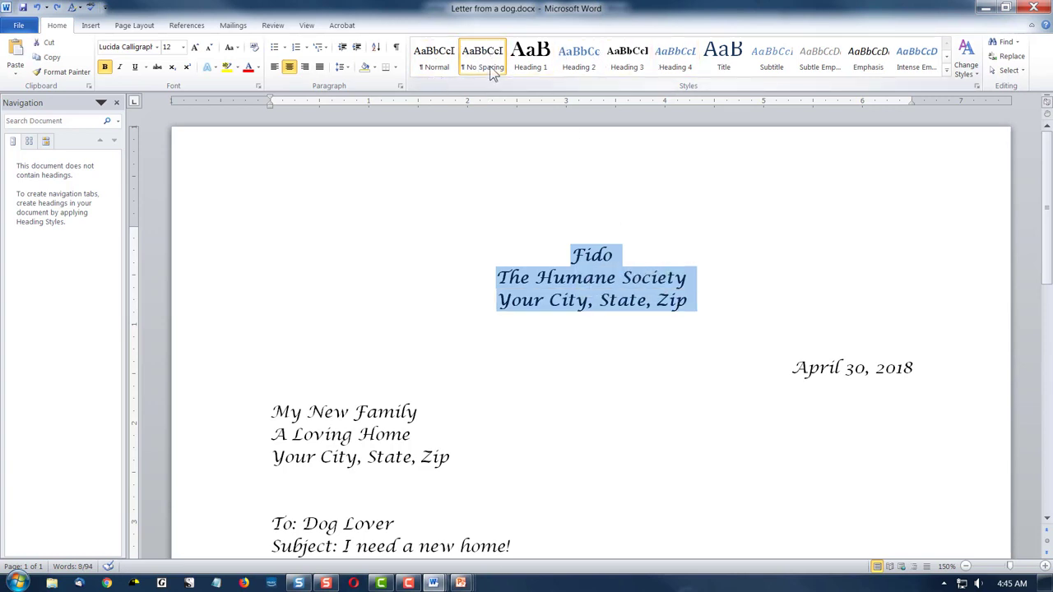
{"action": "mouse_move", "coordinate": [482, 58]}
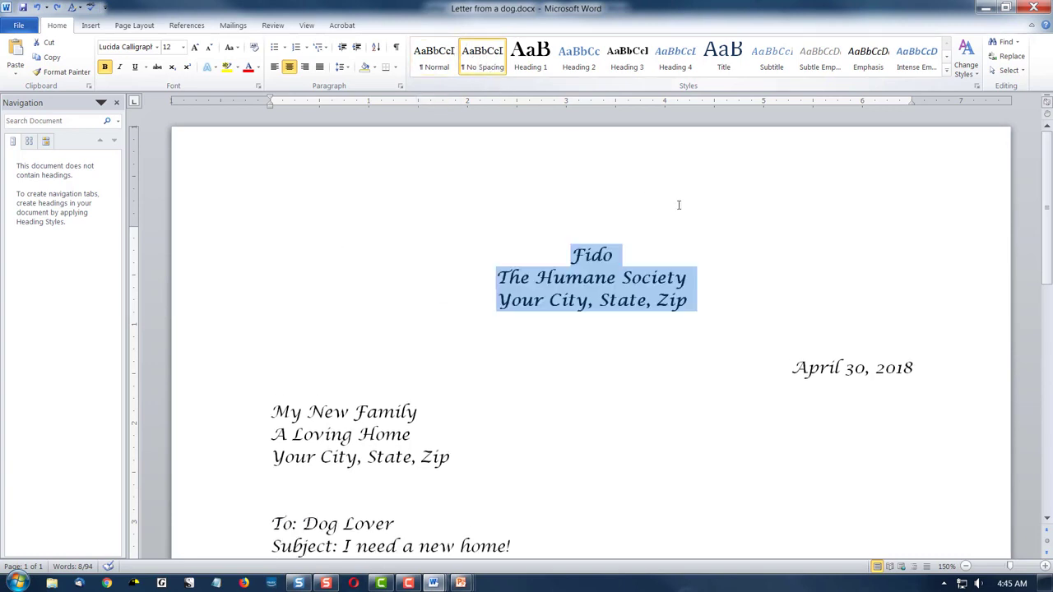
{"action": "left_click", "coordinate": [529, 55]}
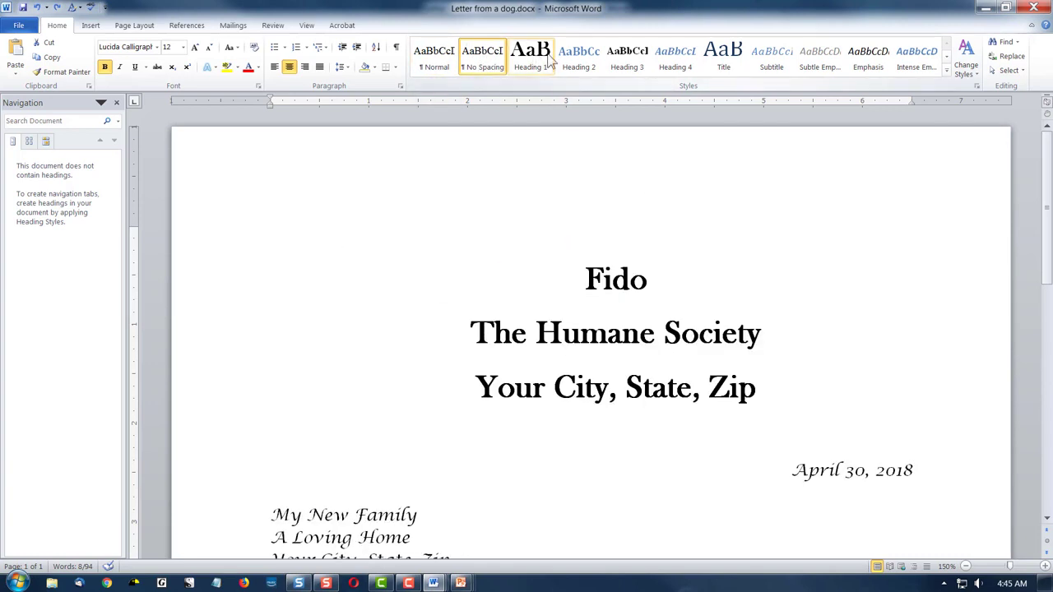
{"action": "left_click", "coordinate": [626, 53]}
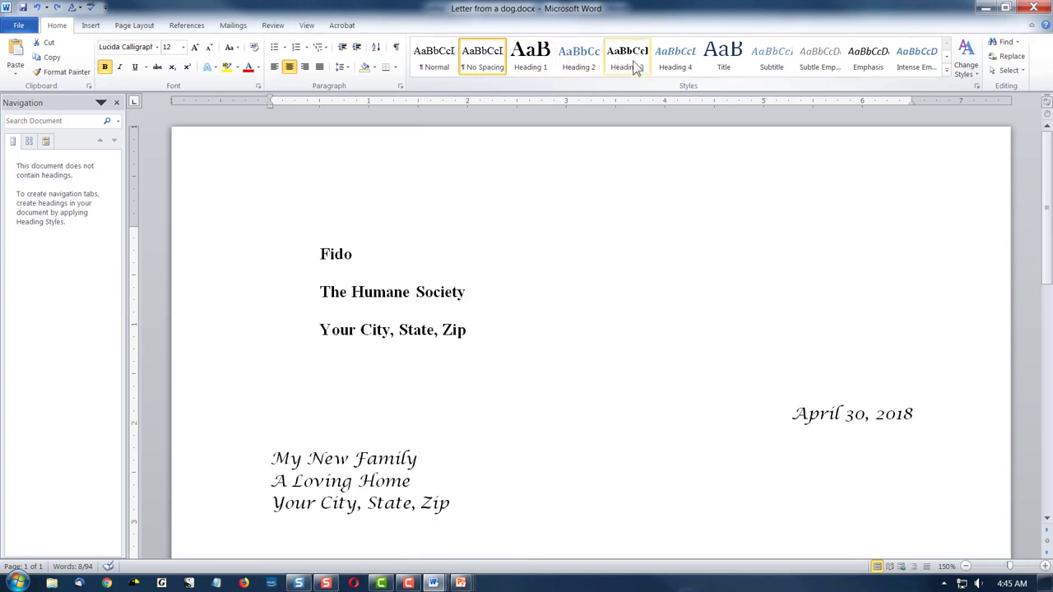
{"action": "left_click", "coordinate": [723, 56]}
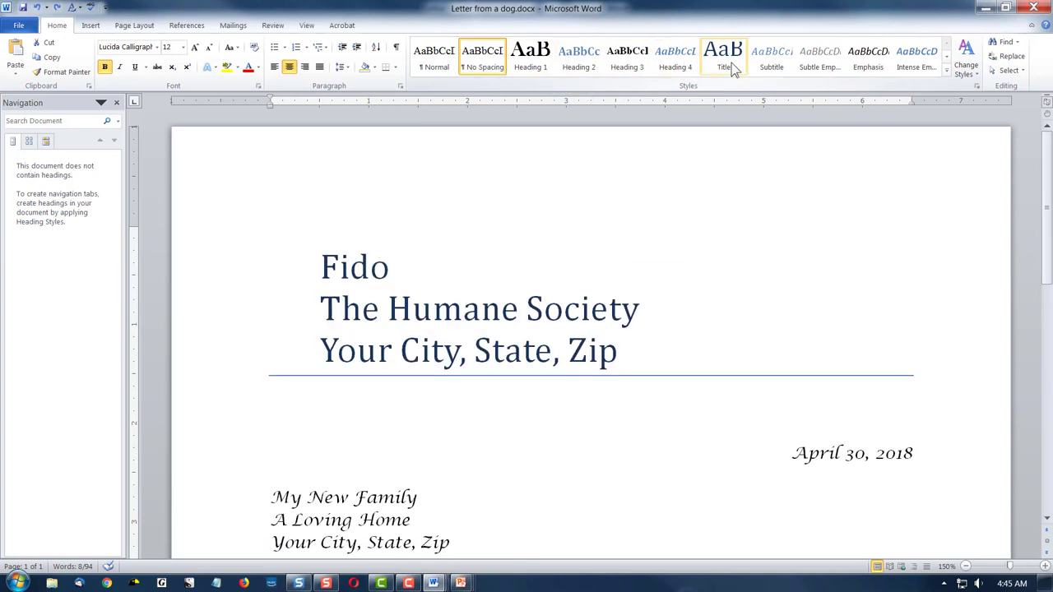
{"action": "left_click", "coordinate": [770, 58]}
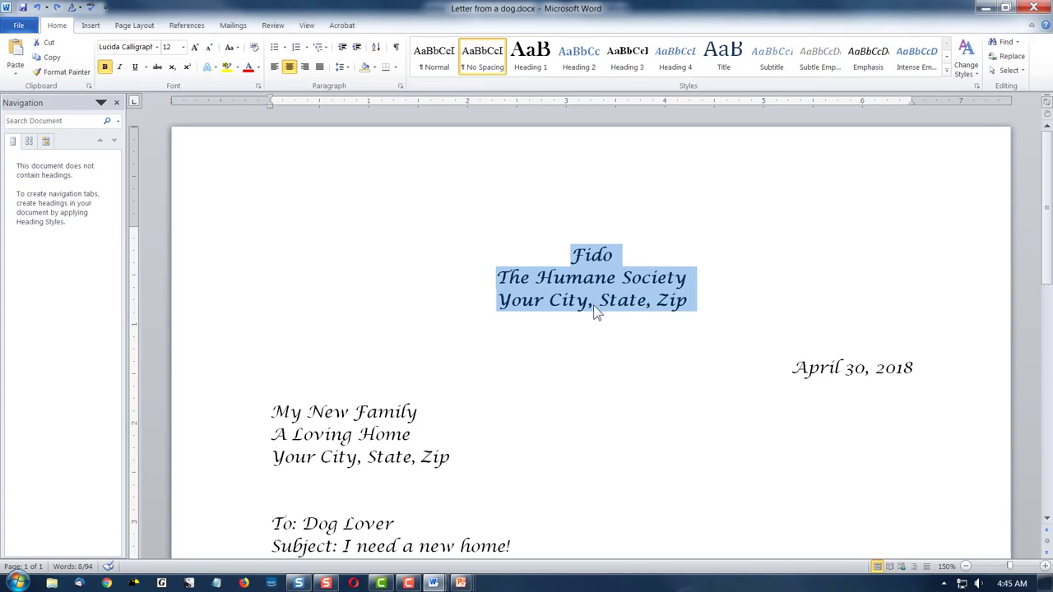
{"action": "mouse_move", "coordinate": [597, 287]}
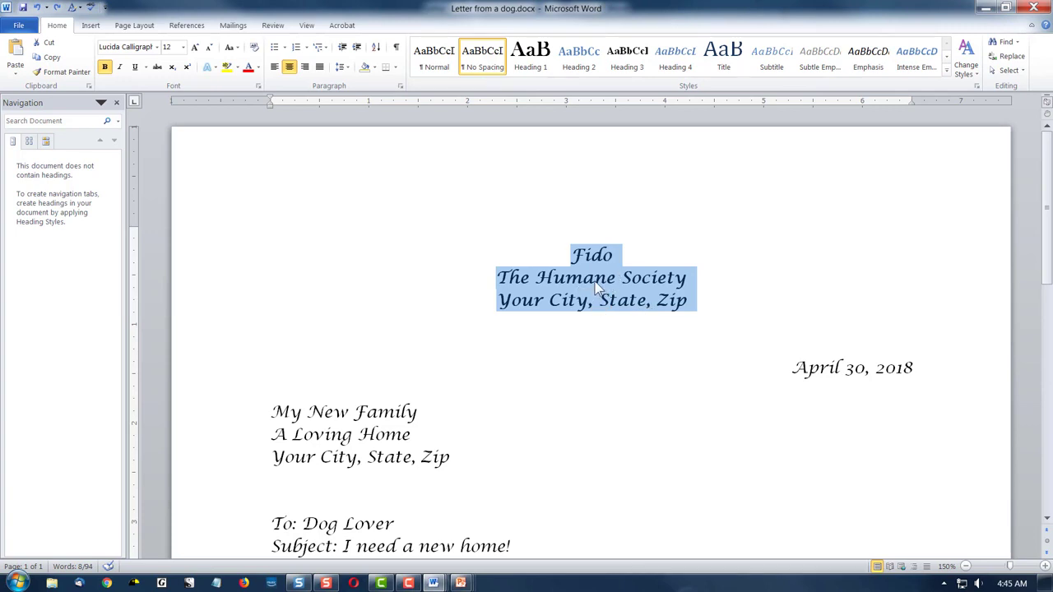
Save the selected letterhead's script formatting as a quick style called 'Letterhead'
{"action": "right_click", "coordinate": [592, 288]}
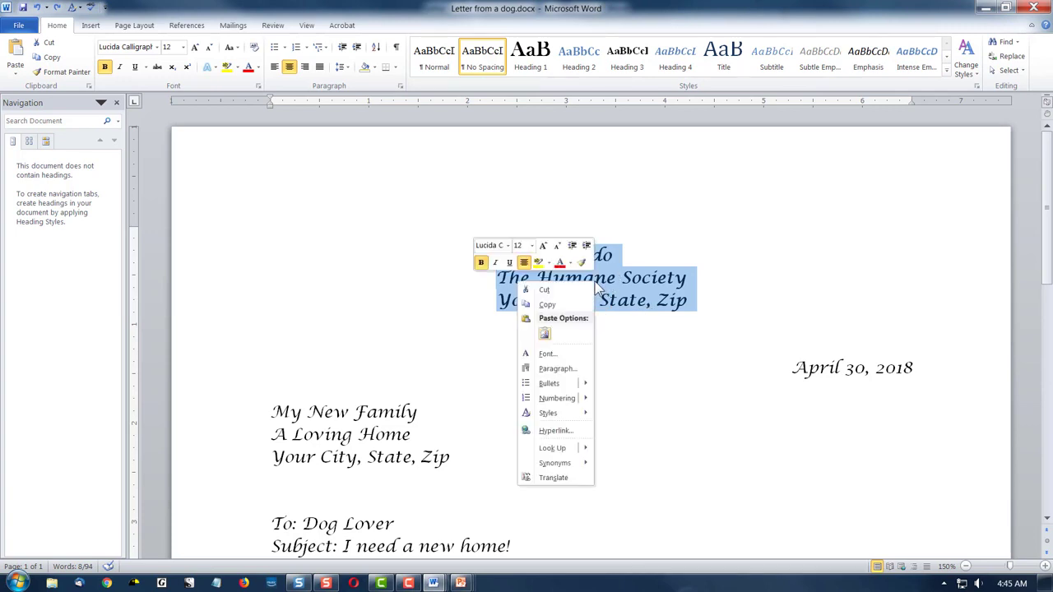
{"action": "mouse_move", "coordinate": [577, 346]}
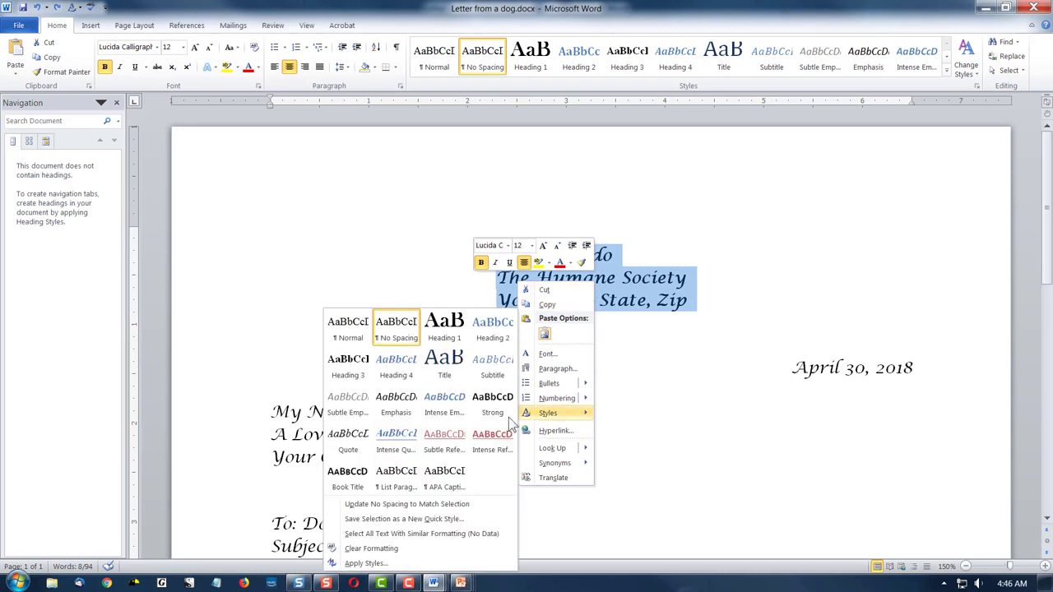
{"action": "mouse_move", "coordinate": [411, 518]}
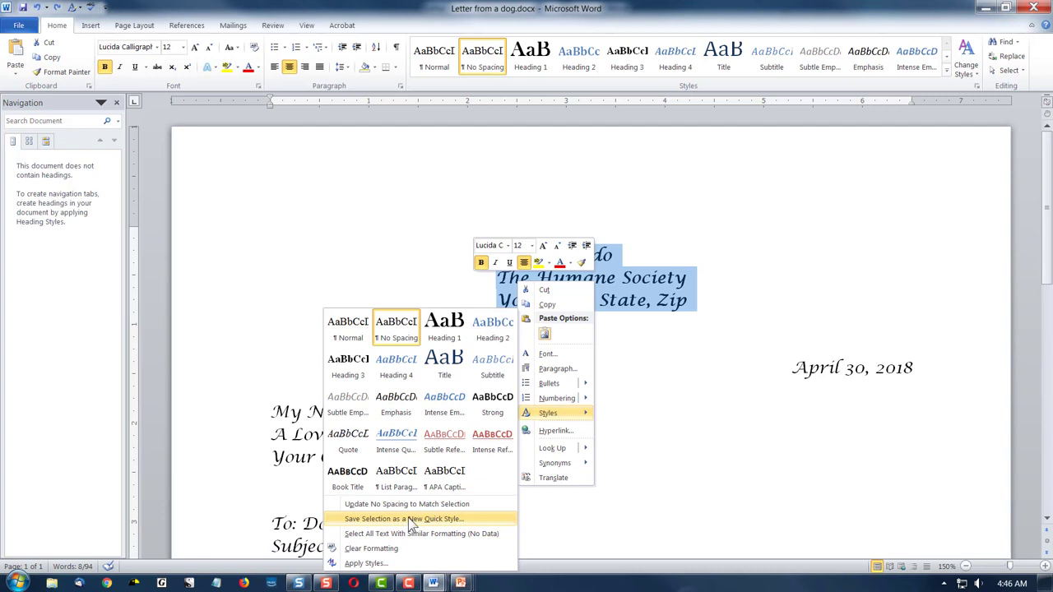
{"action": "mouse_move", "coordinate": [447, 521]}
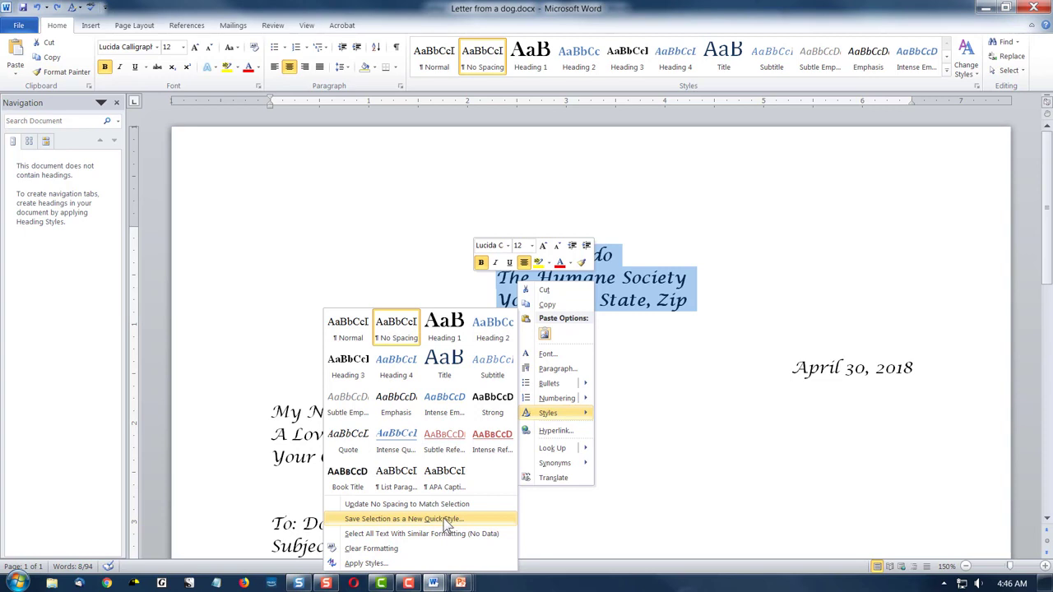
{"action": "left_click", "coordinate": [403, 518]}
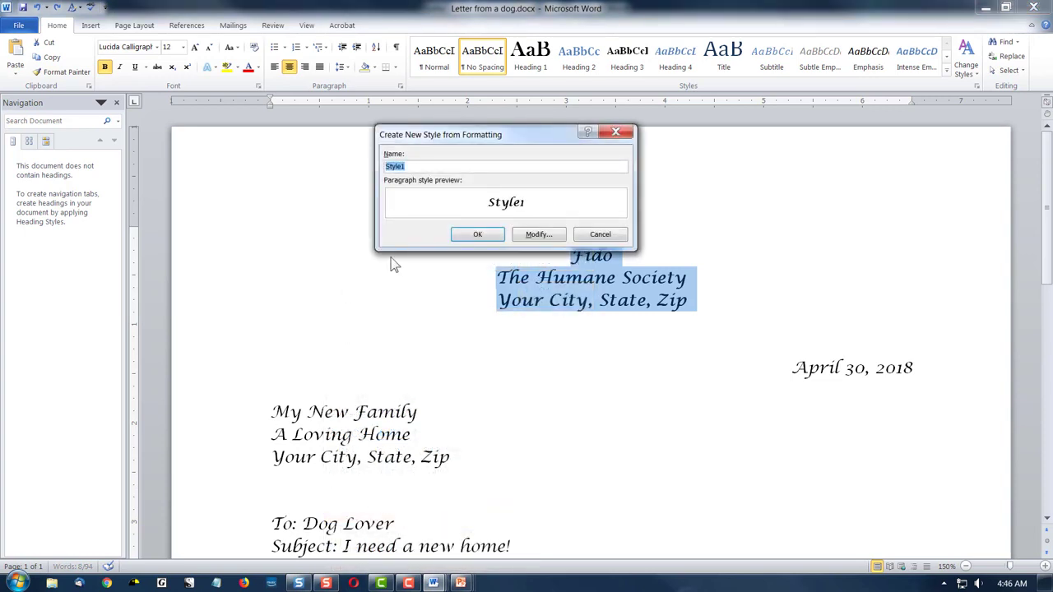
{"action": "type", "text": "Letterhead"}
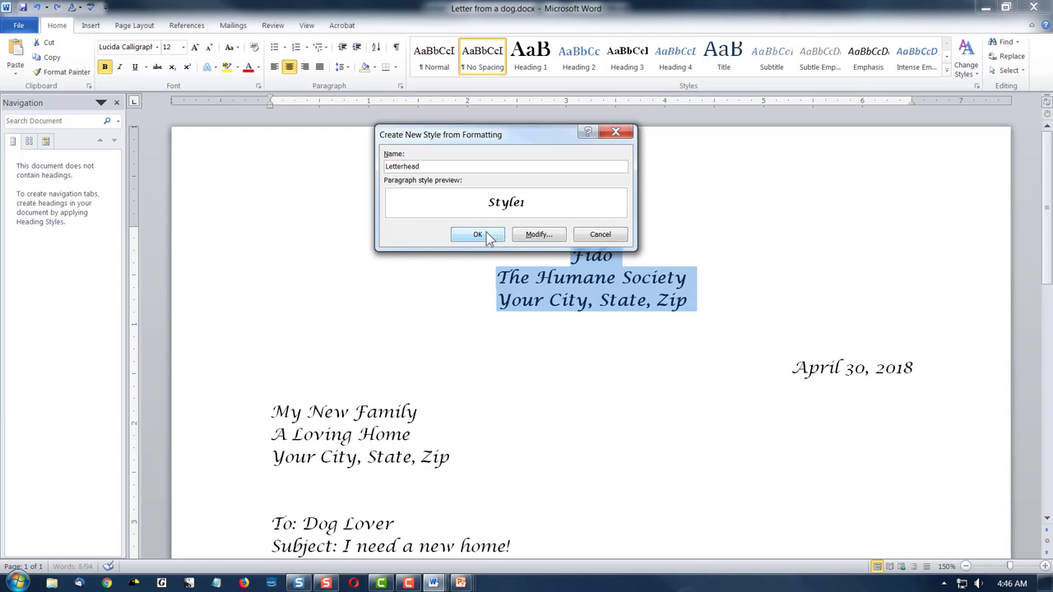
{"action": "left_click", "coordinate": [477, 235]}
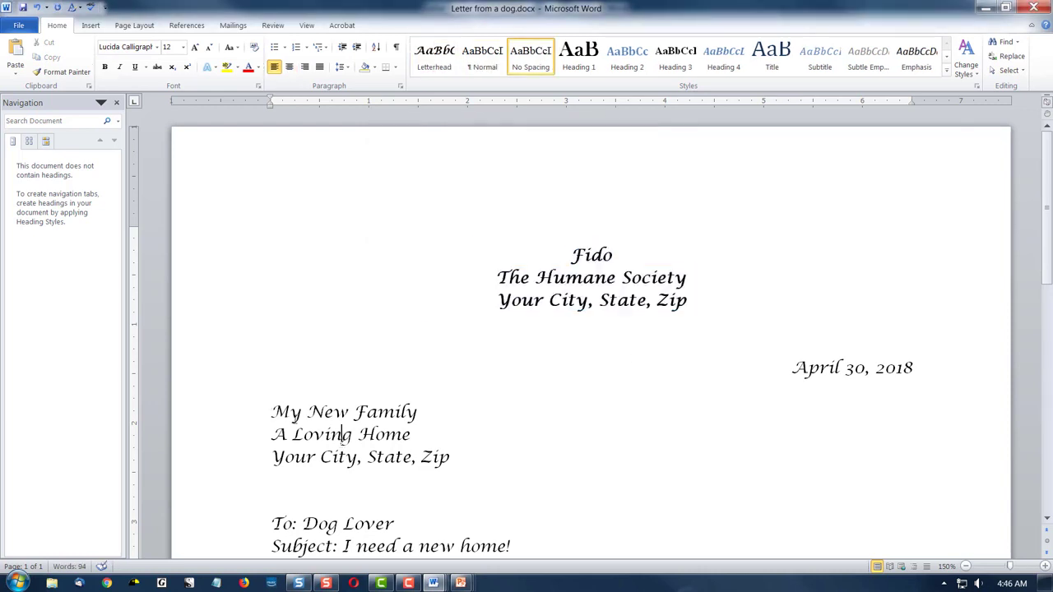
Save the recipient address lines as quick style 'Letter', then apply Letterhead to them
{"action": "left_click_drag", "start_coordinate": [272, 411], "coordinate": [450, 456]}
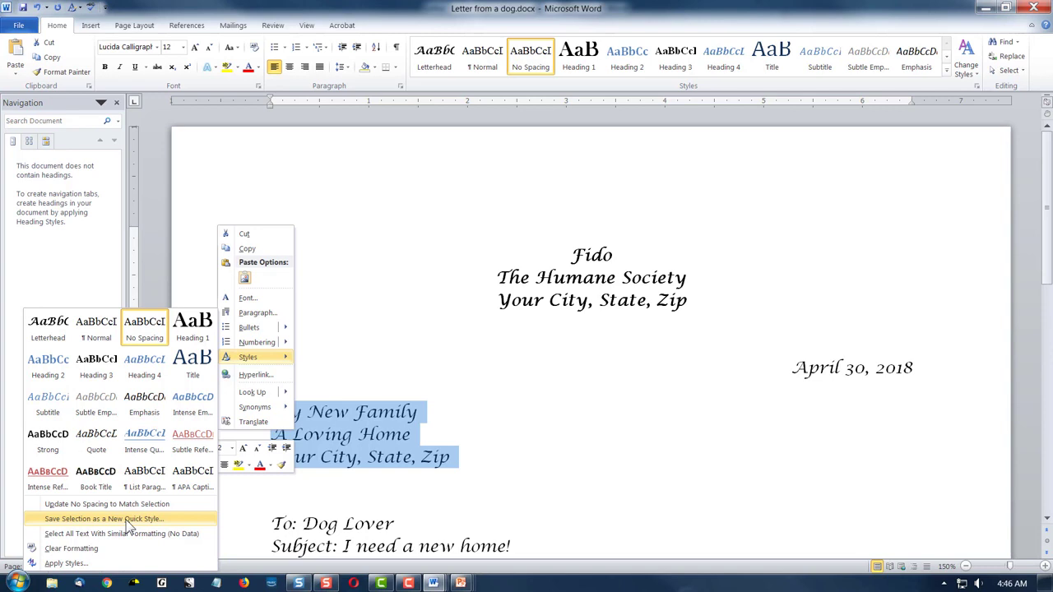
{"action": "left_click", "coordinate": [103, 518]}
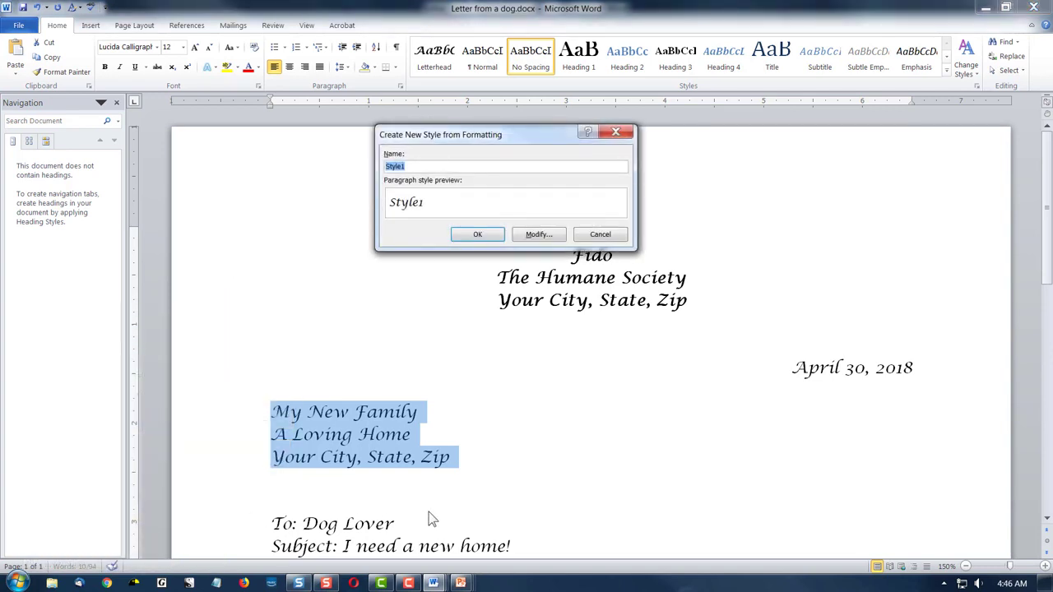
{"action": "type", "text": "Letter"}
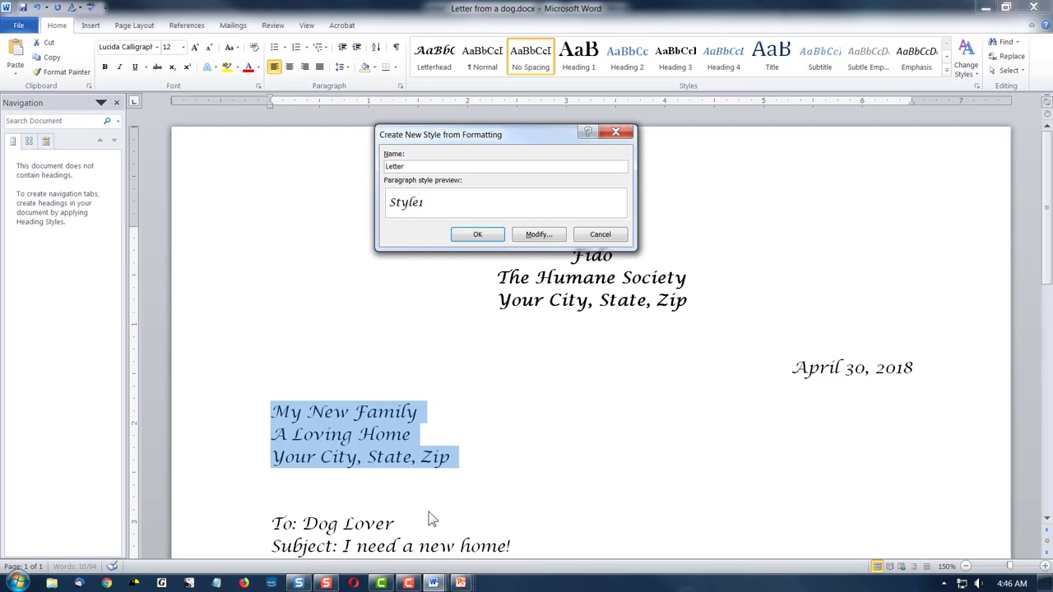
{"action": "left_click", "coordinate": [477, 234]}
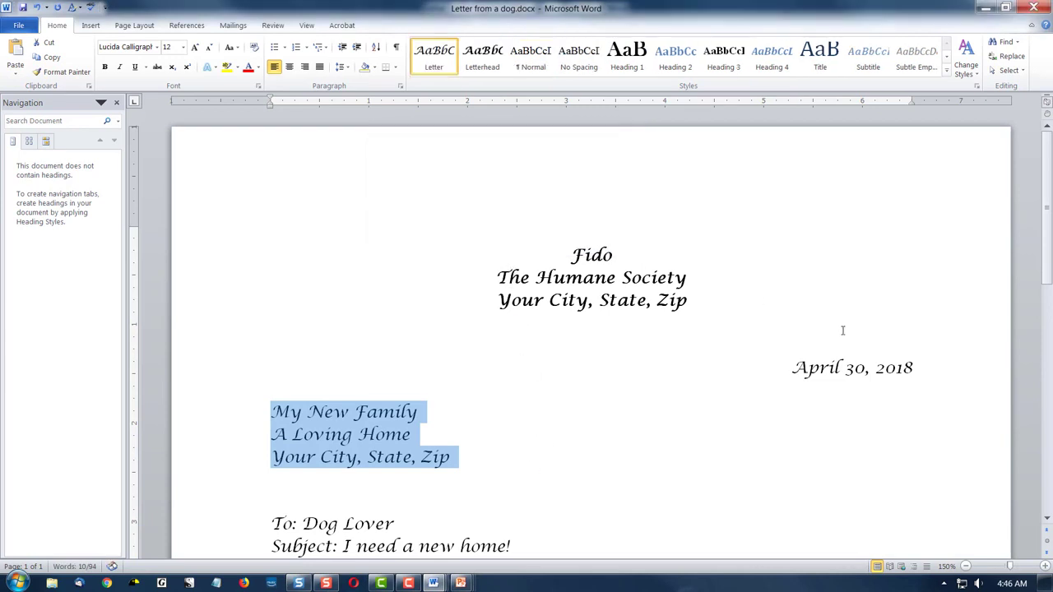
{"action": "left_click", "coordinate": [482, 55]}
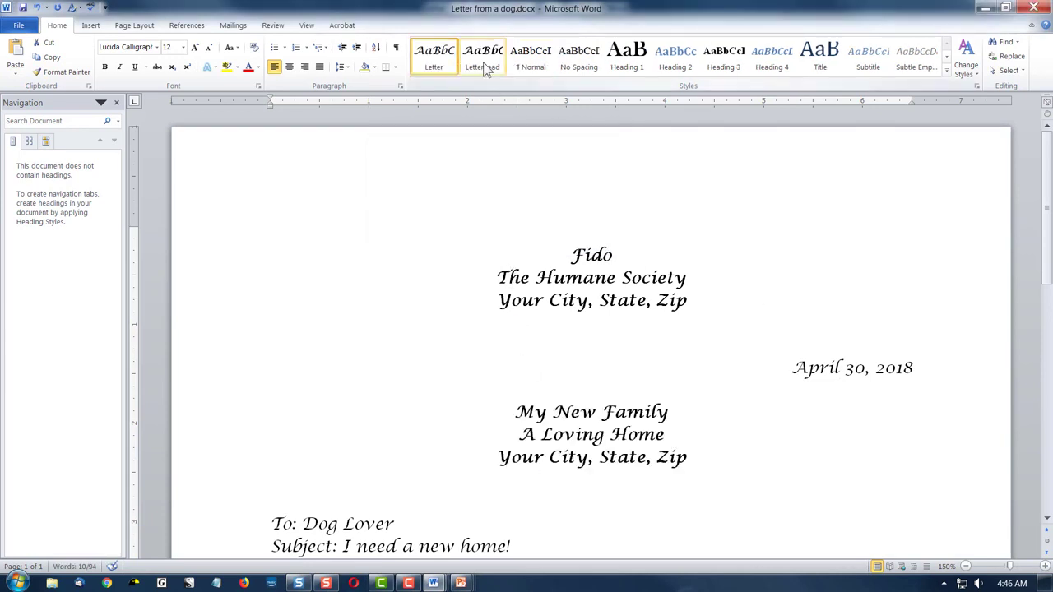
Apply the Letterhead quick style to Fido's name and organization lines
{"action": "left_click_drag", "start_coordinate": [271, 411], "coordinate": [460, 460]}
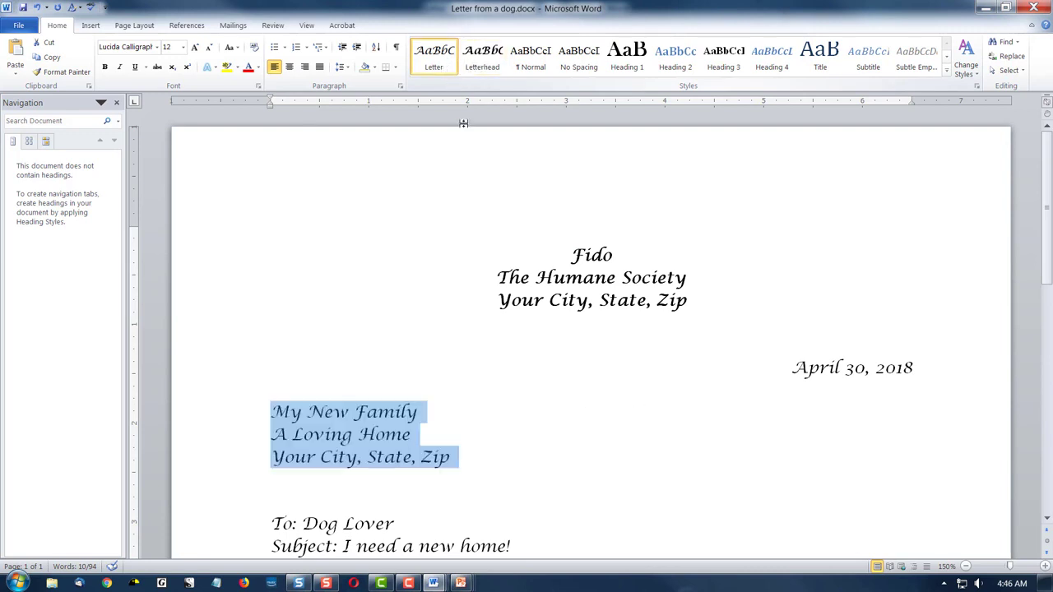
{"action": "left_click", "coordinate": [590, 255]}
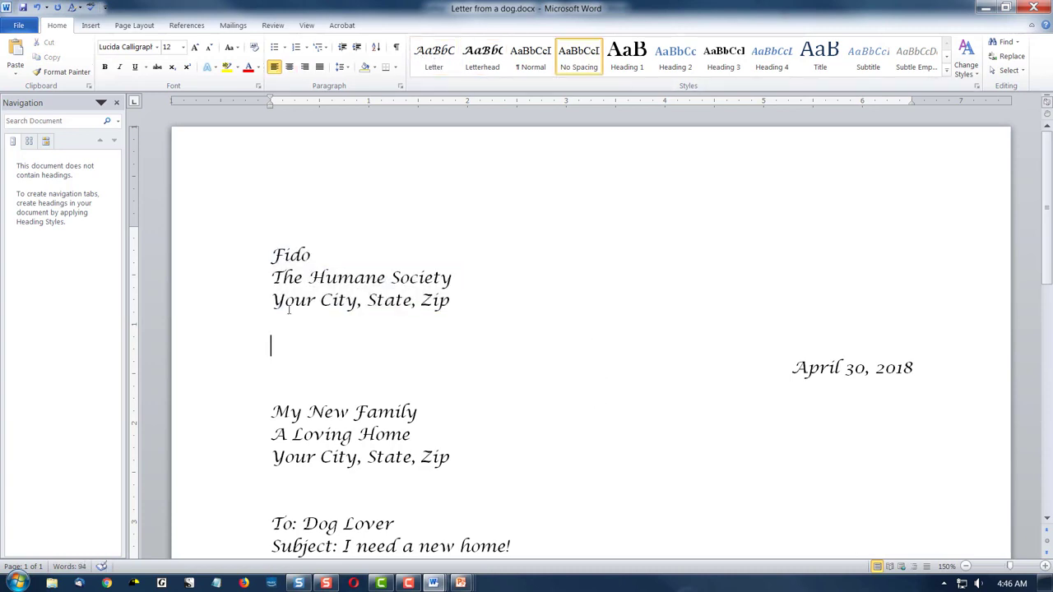
{"action": "left_click_drag", "start_coordinate": [271, 255], "coordinate": [451, 277]}
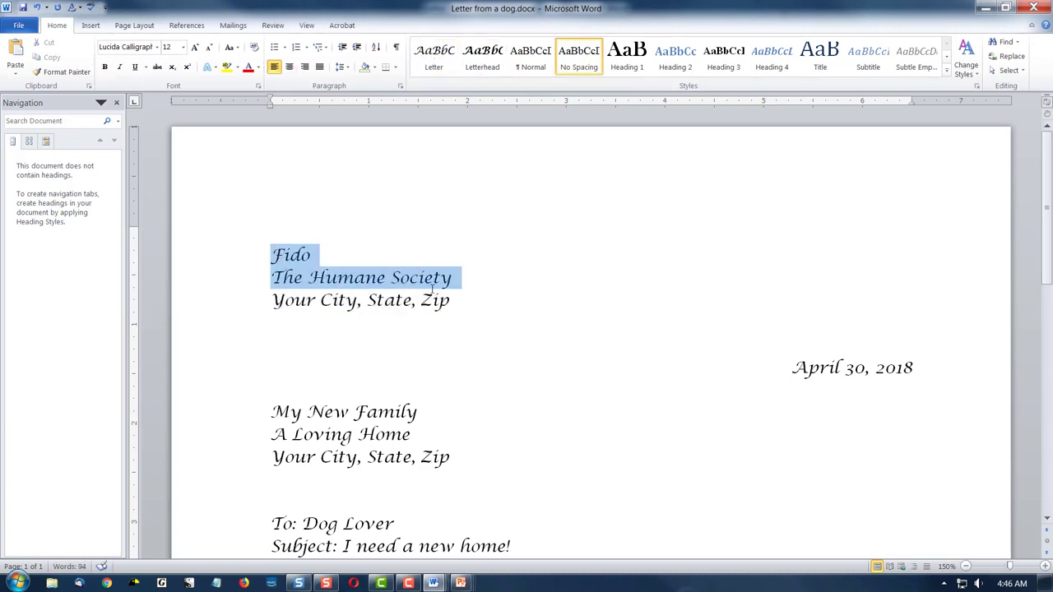
{"action": "left_click", "coordinate": [481, 56]}
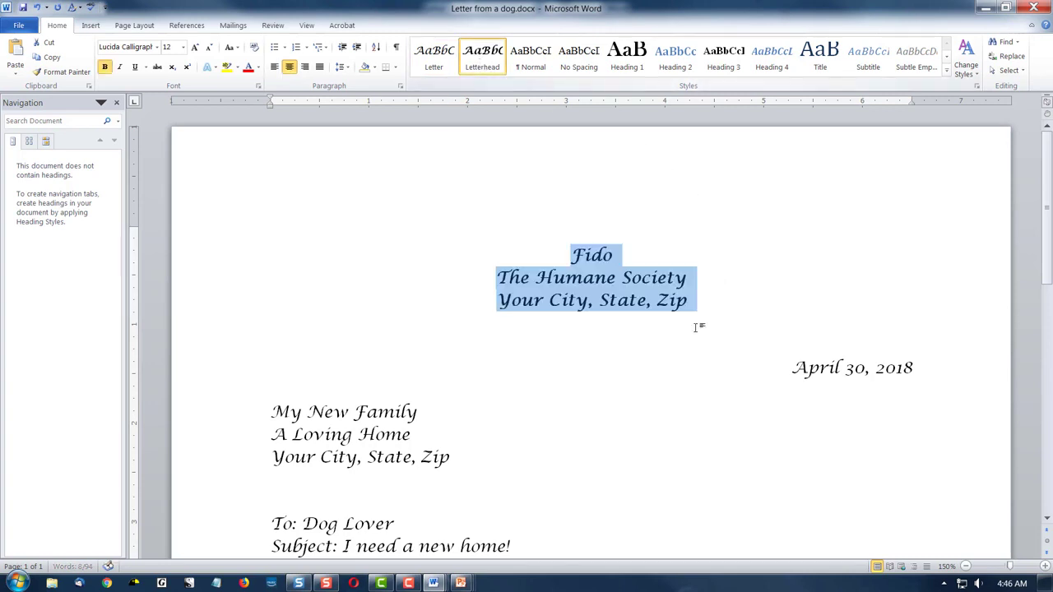
{"action": "mouse_move", "coordinate": [625, 380]}
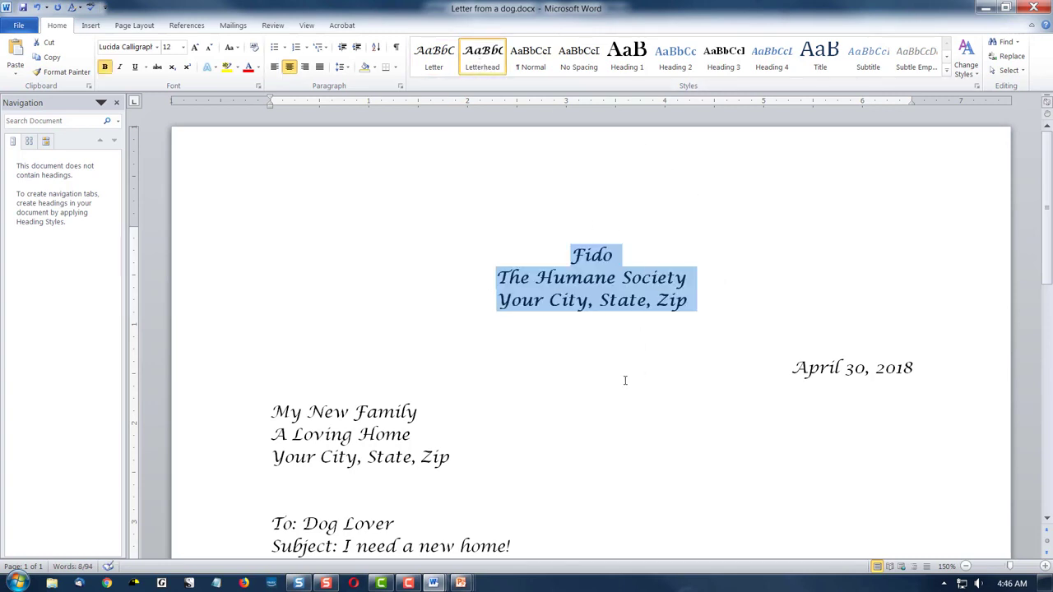
{"action": "left_click", "coordinate": [578, 57]}
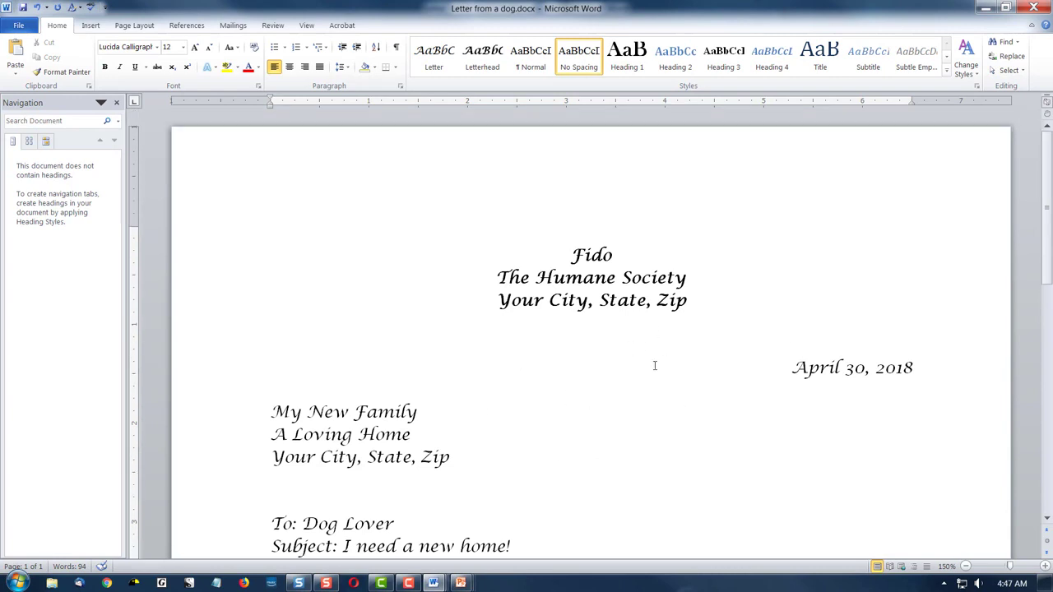
{"action": "scroll", "scroll_direction": "down", "scroll_amount": 3}
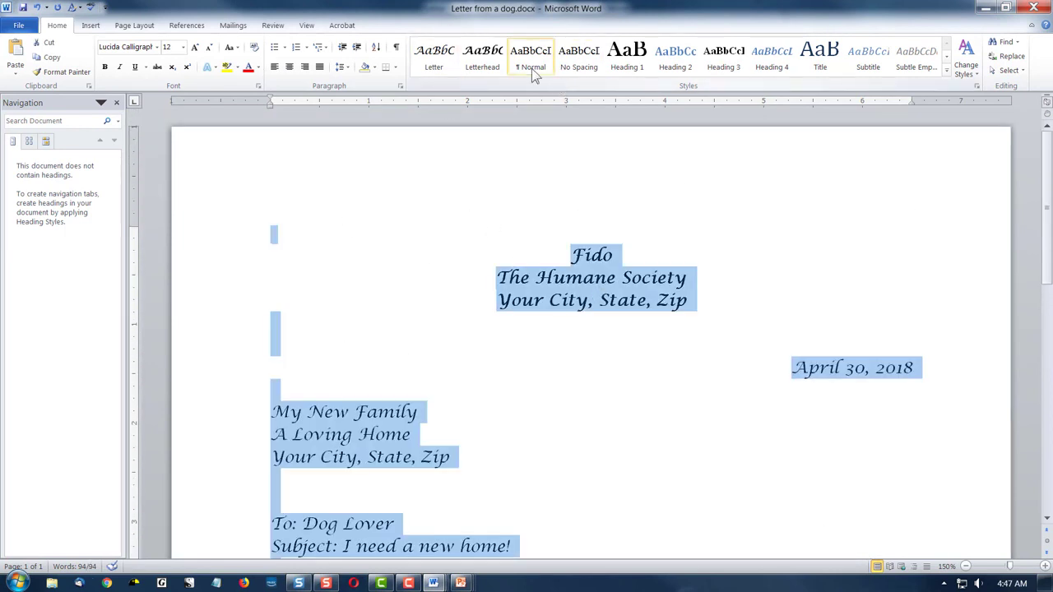
Reset the text to Normal, give the date No Spacing, and apply Letterhead to the sender
{"action": "left_click", "coordinate": [578, 58]}
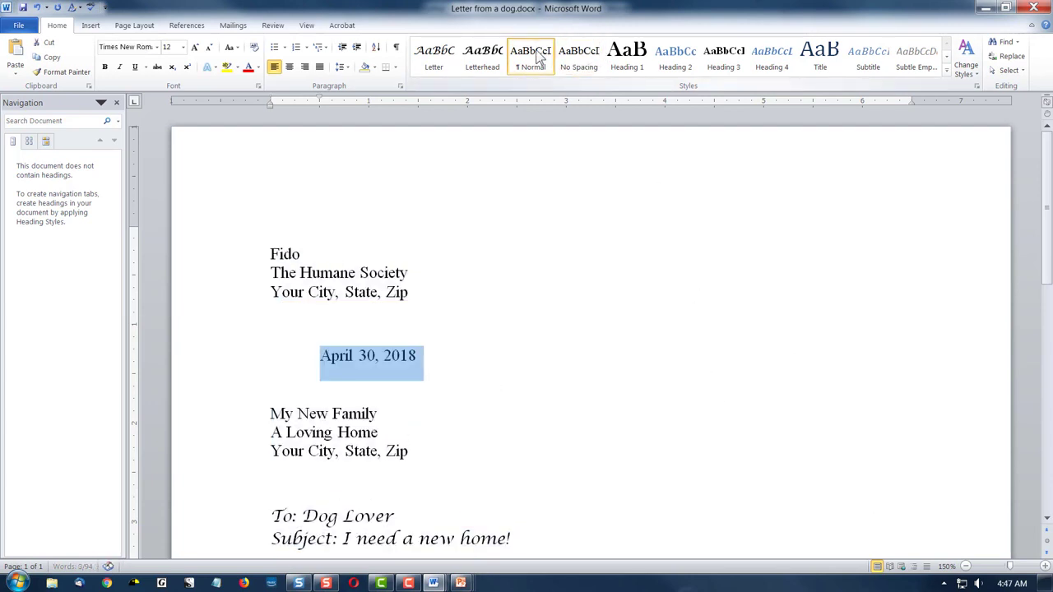
{"action": "left_click", "coordinate": [578, 58]}
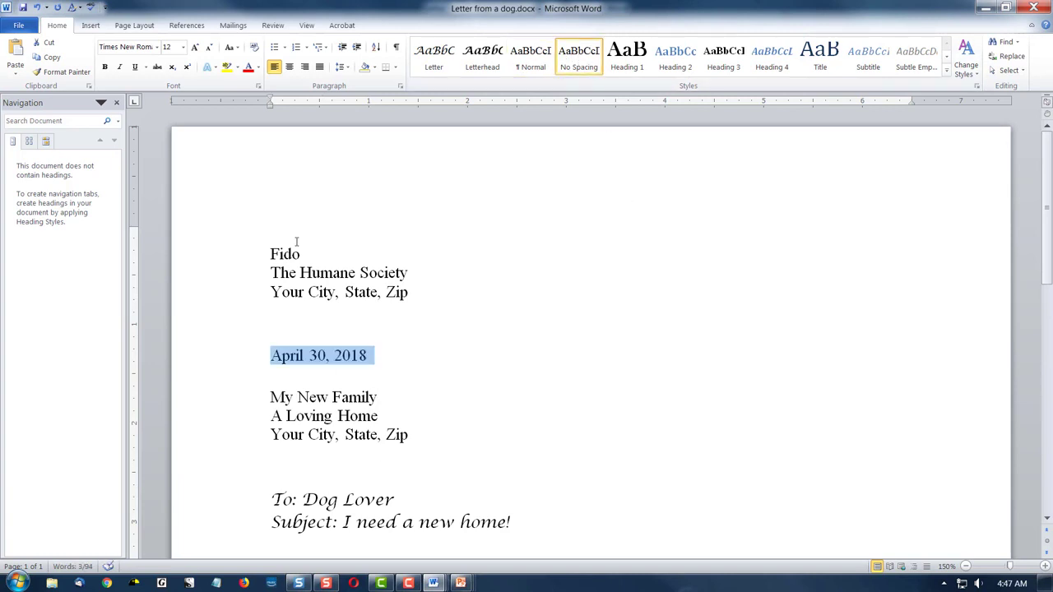
{"action": "left_click", "coordinate": [301, 253]}
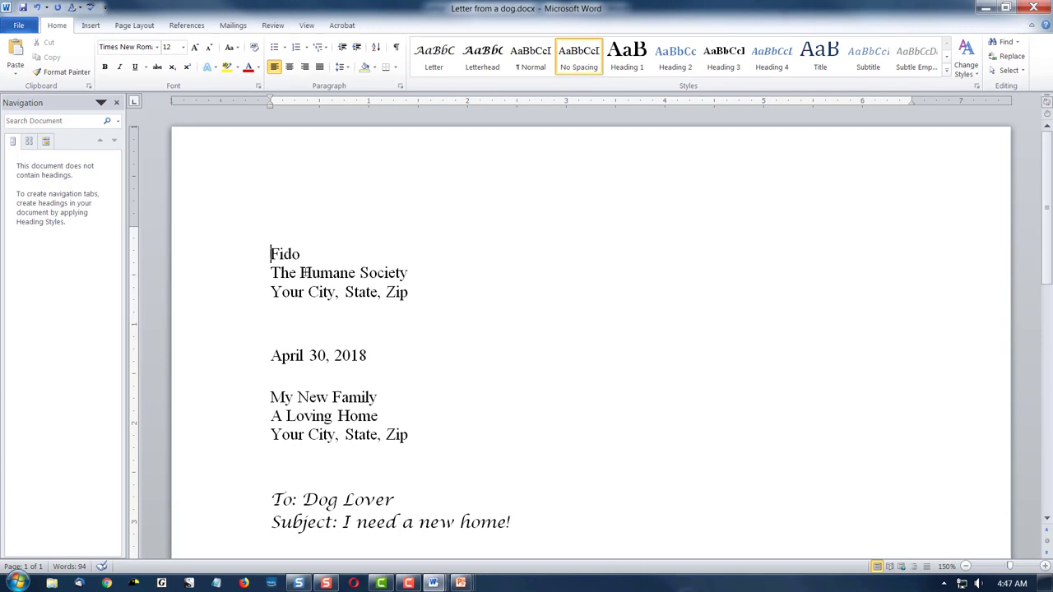
{"action": "left_click_drag", "start_coordinate": [270, 254], "coordinate": [407, 292]}
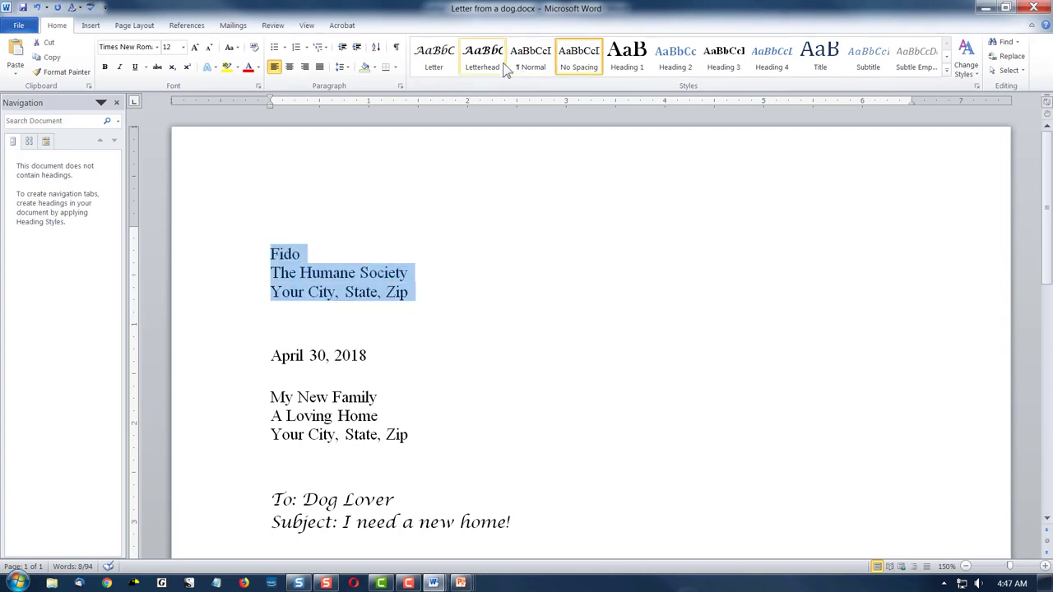
{"action": "left_click", "coordinate": [482, 57]}
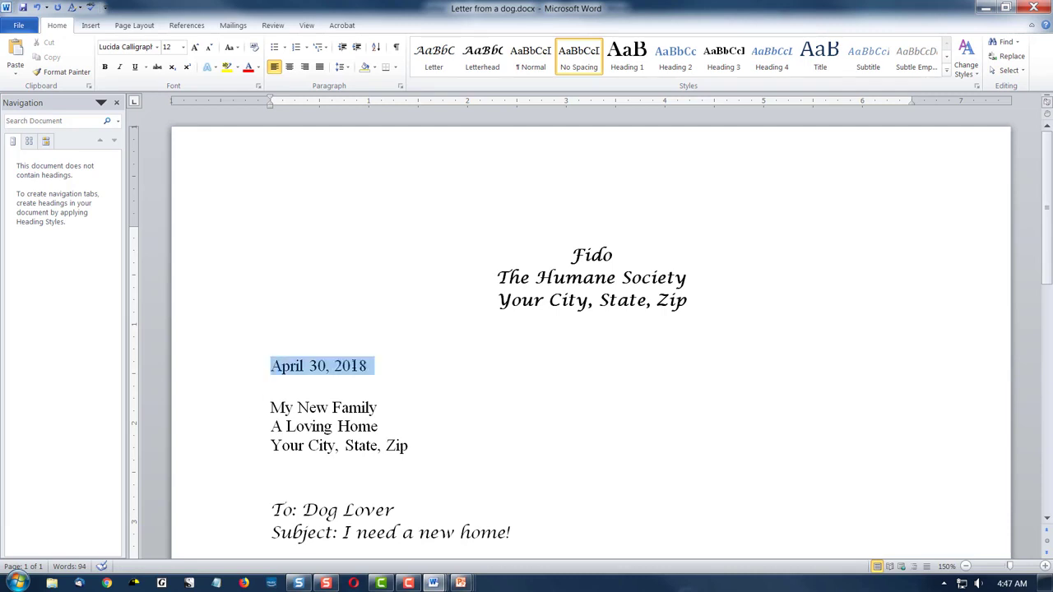
Right-align the date in Letter style and apply Letter to the recipient and body
{"action": "left_click", "coordinate": [433, 56]}
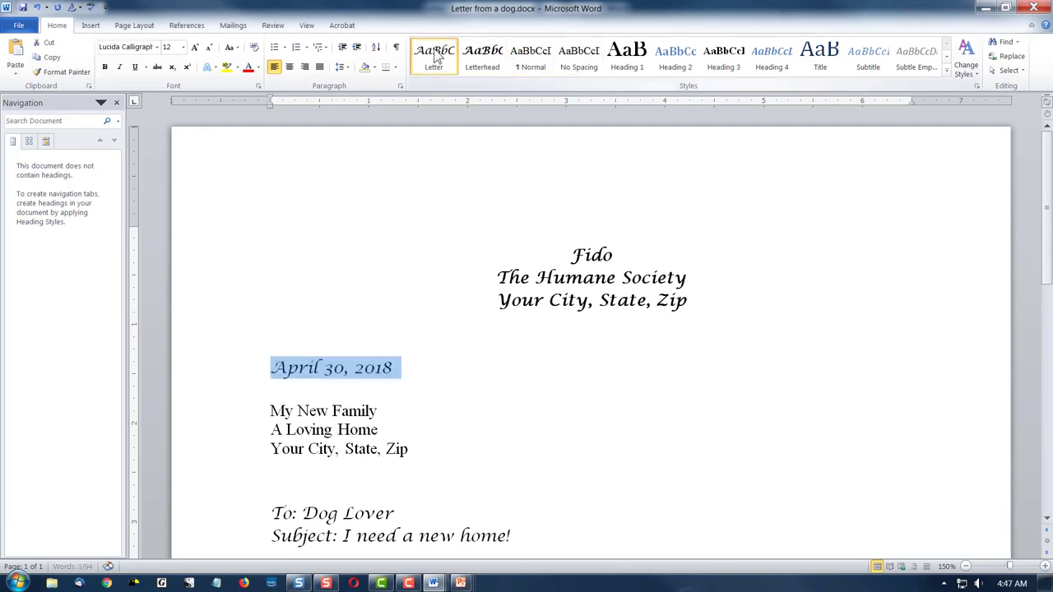
{"action": "mouse_move", "coordinate": [304, 68]}
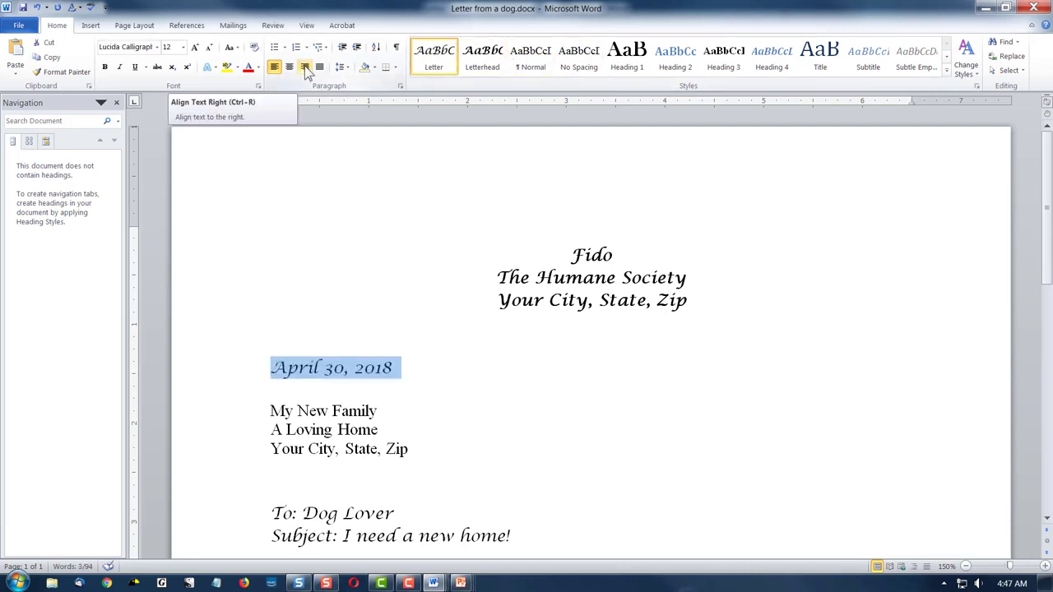
{"action": "left_click", "coordinate": [304, 66]}
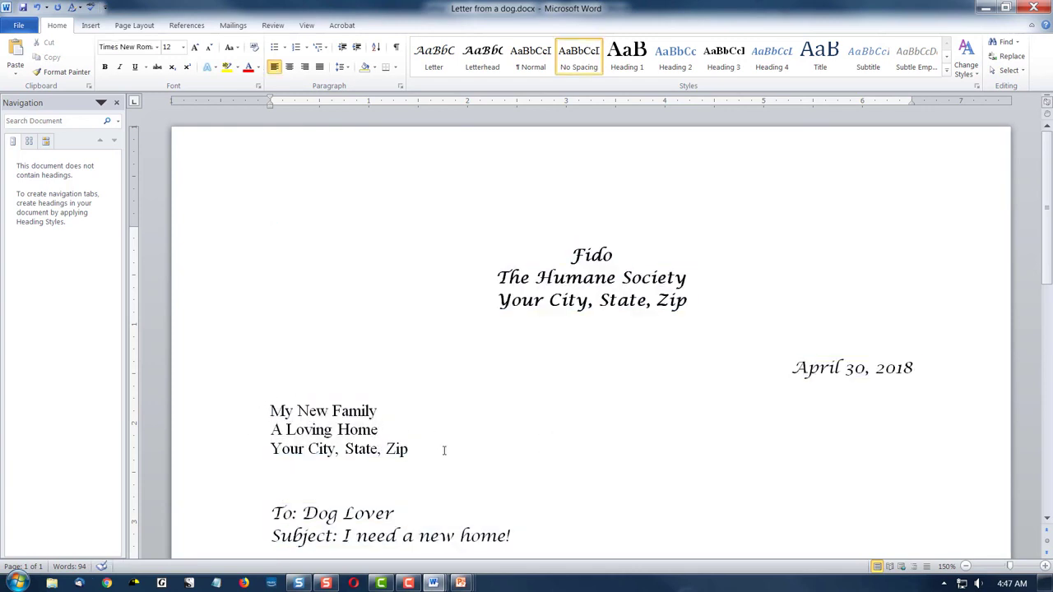
{"action": "scroll", "scroll_direction": "down", "scroll_amount": 3}
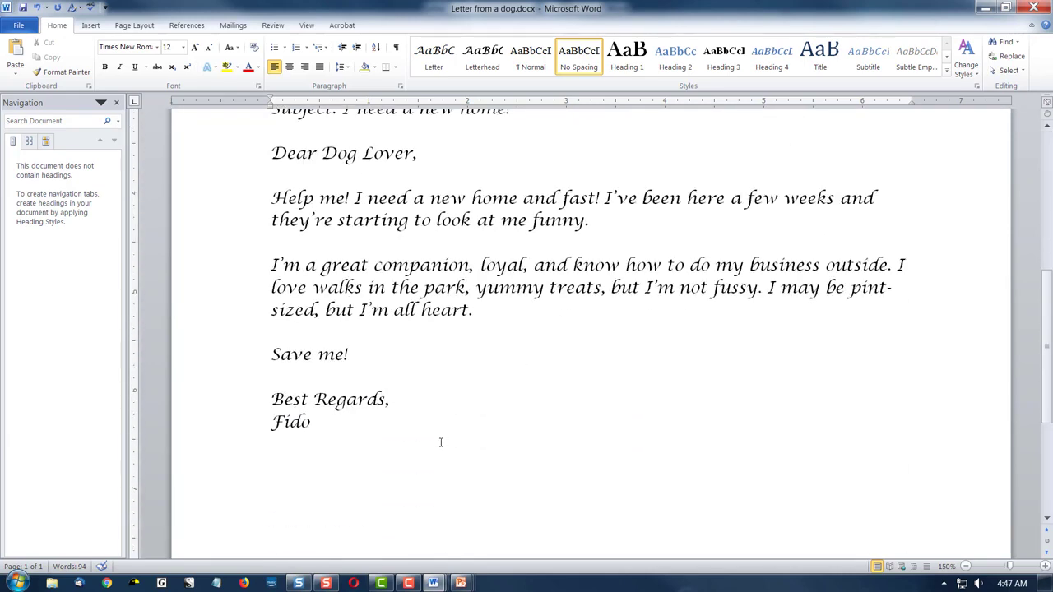
{"action": "mouse_move", "coordinate": [319, 428]}
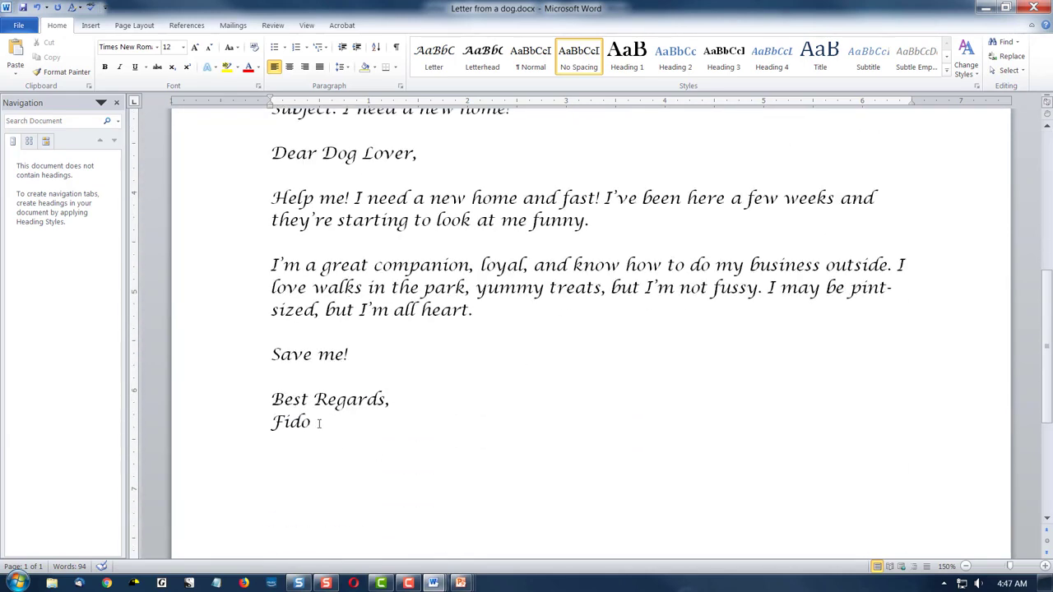
{"action": "left_click_drag", "start_coordinate": [271, 110], "coordinate": [321, 428]}
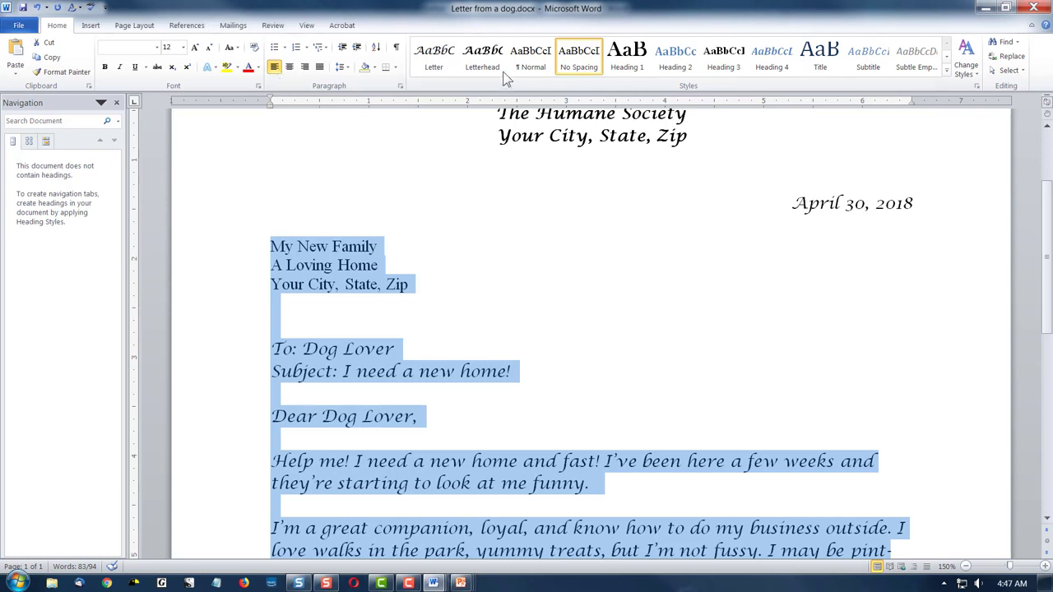
{"action": "left_click", "coordinate": [433, 55]}
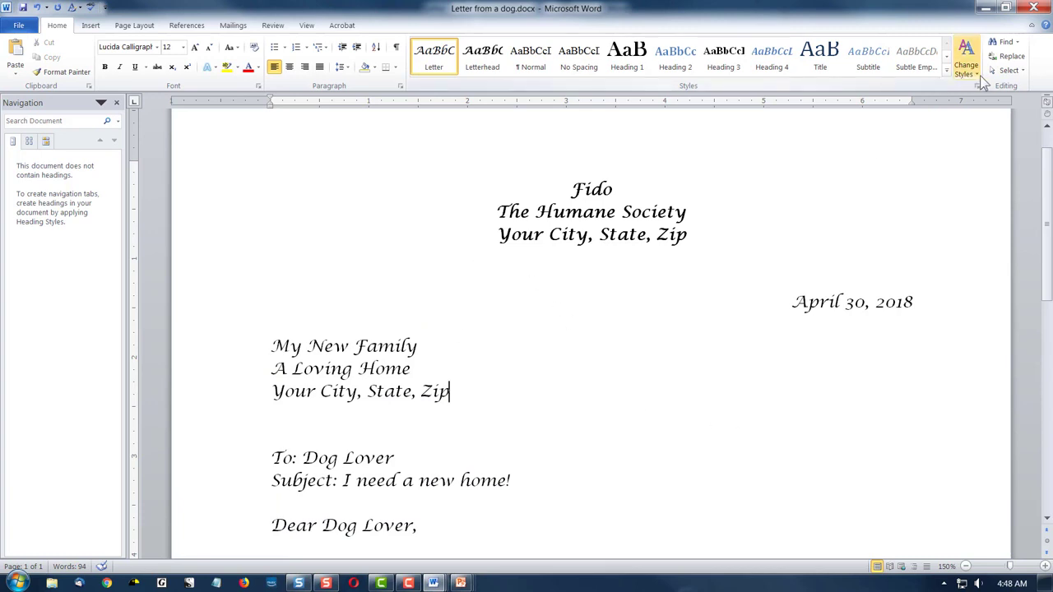
{"action": "mouse_move", "coordinate": [965, 67]}
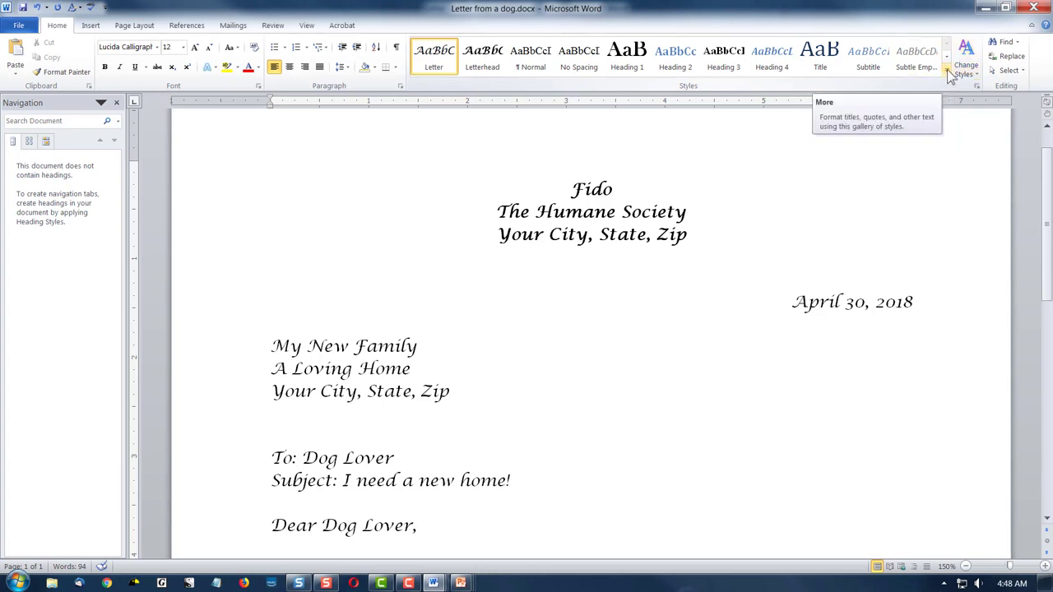
{"action": "left_click", "coordinate": [946, 77]}
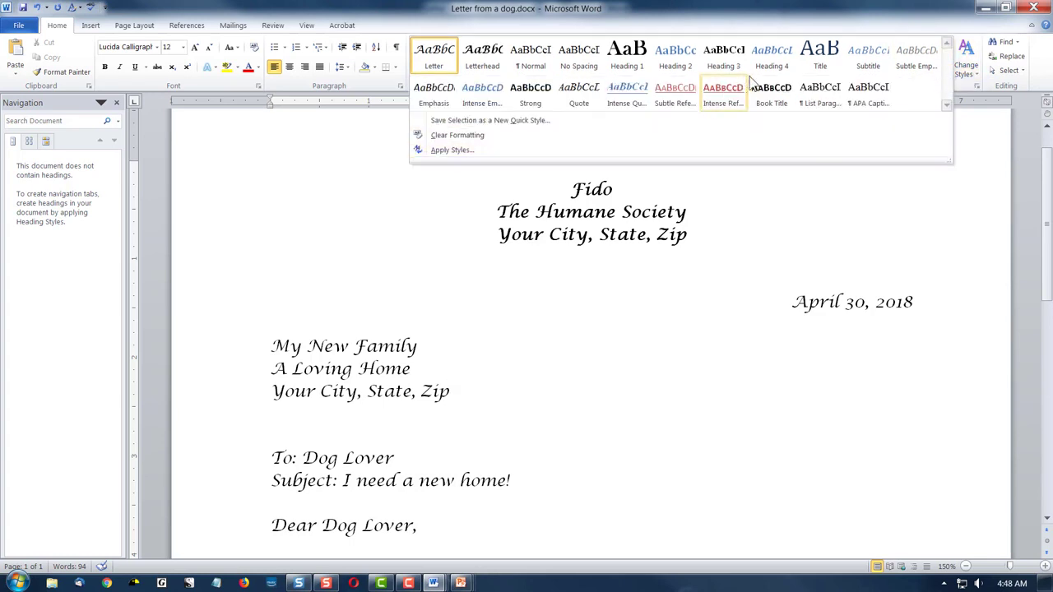
{"action": "mouse_move", "coordinate": [822, 267]}
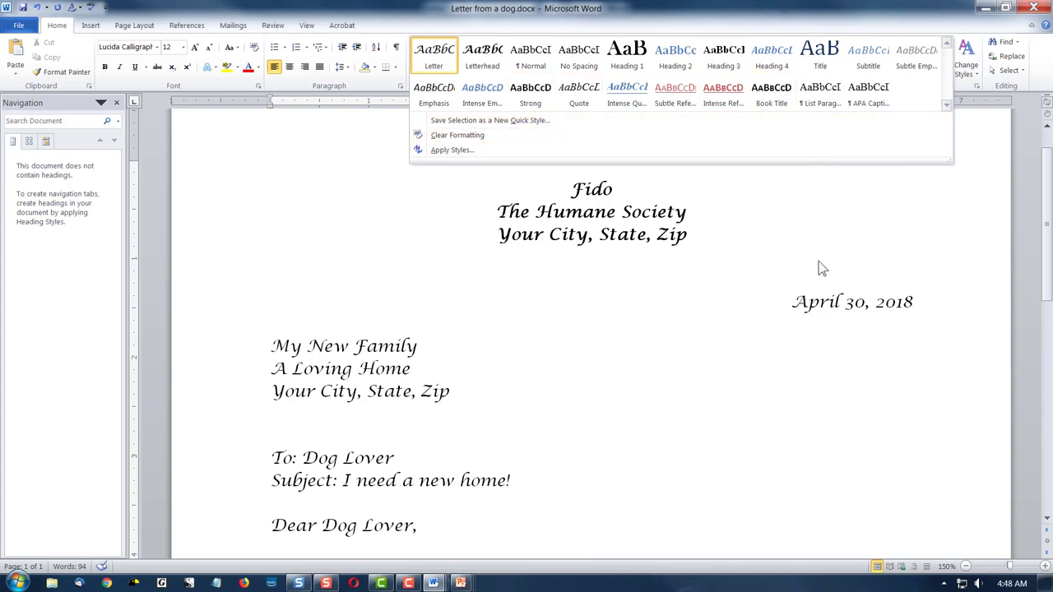
{"action": "mouse_move", "coordinate": [852, 216]}
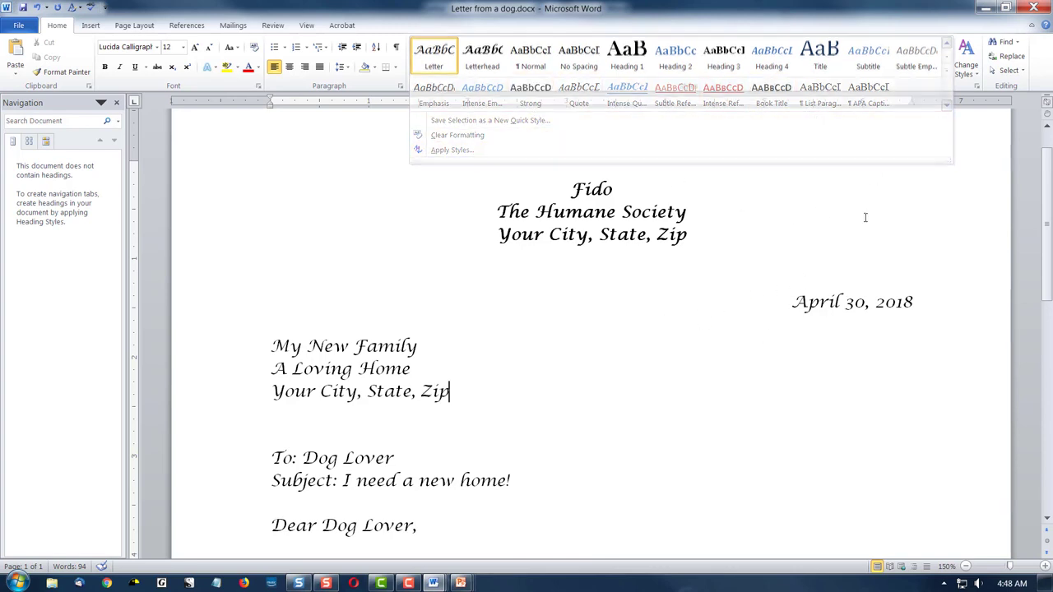
{"action": "left_click", "coordinate": [434, 55]}
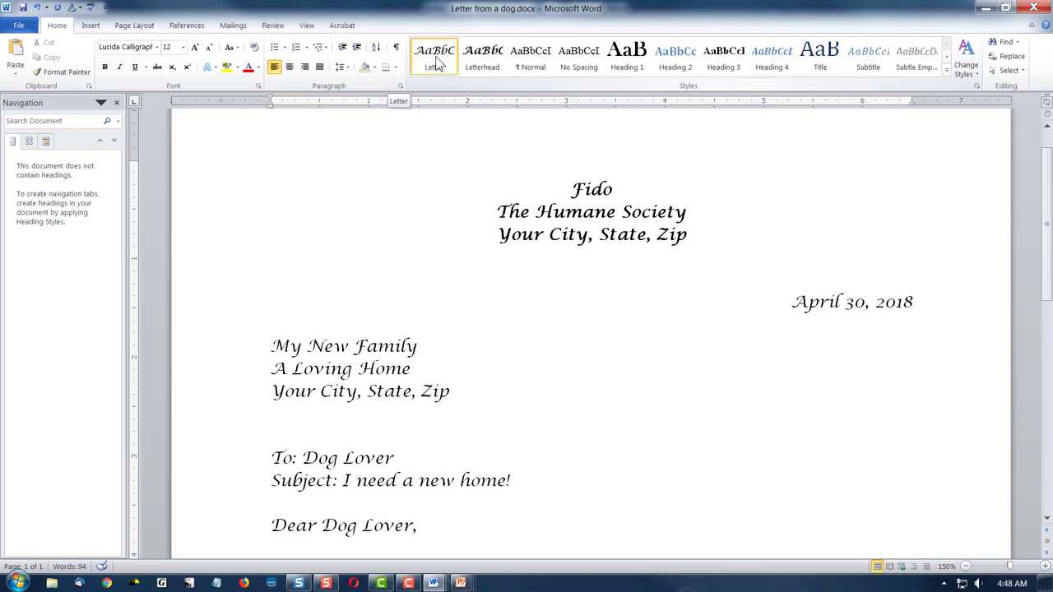
Open the Letter style's Modify dialog, view its Format options, and close it unchanged
{"action": "right_click", "coordinate": [434, 58]}
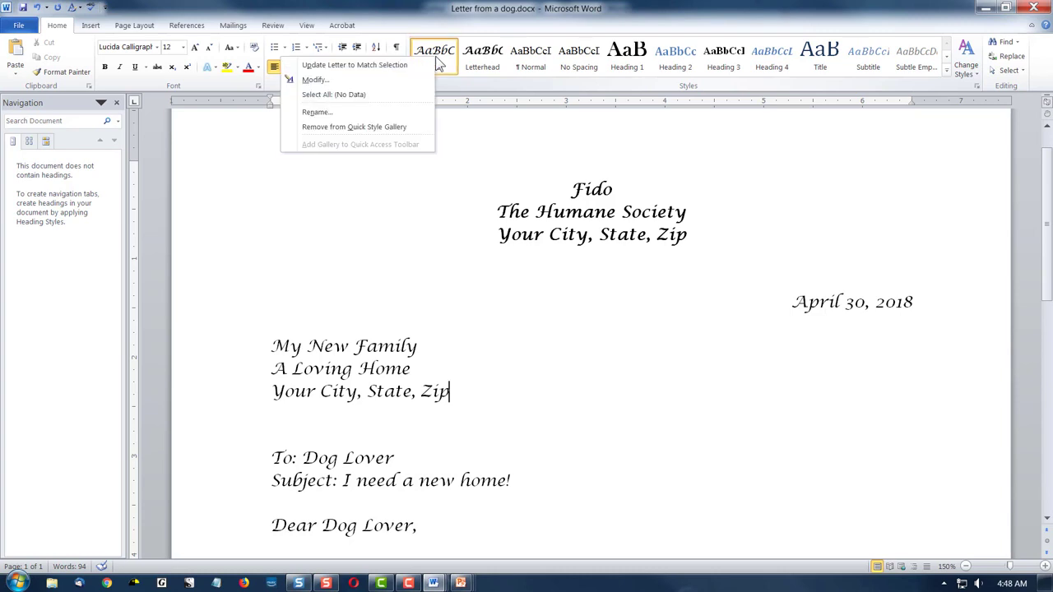
{"action": "mouse_move", "coordinate": [399, 72]}
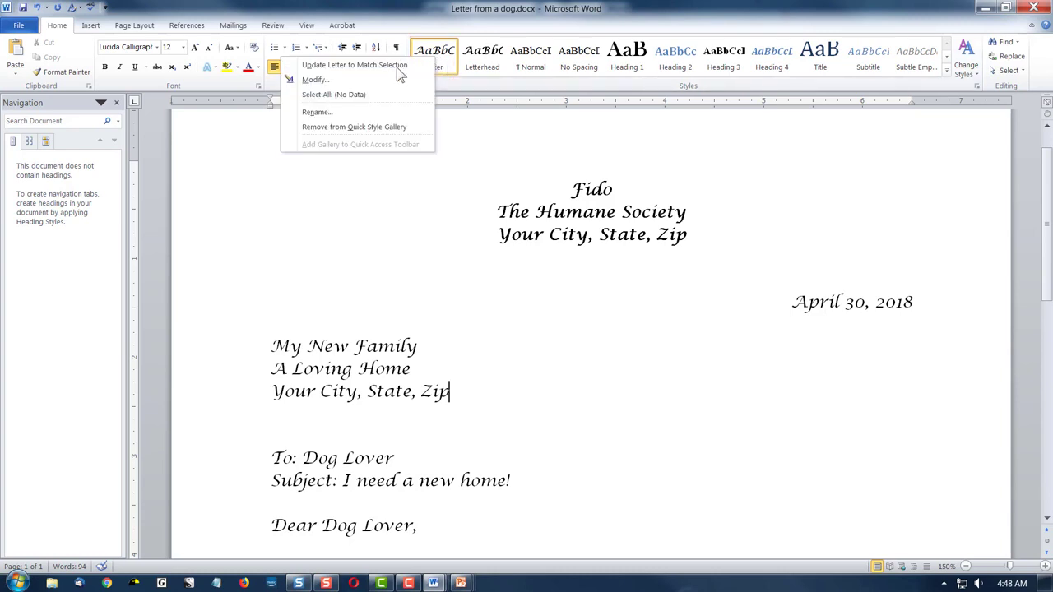
{"action": "left_click", "coordinate": [315, 79]}
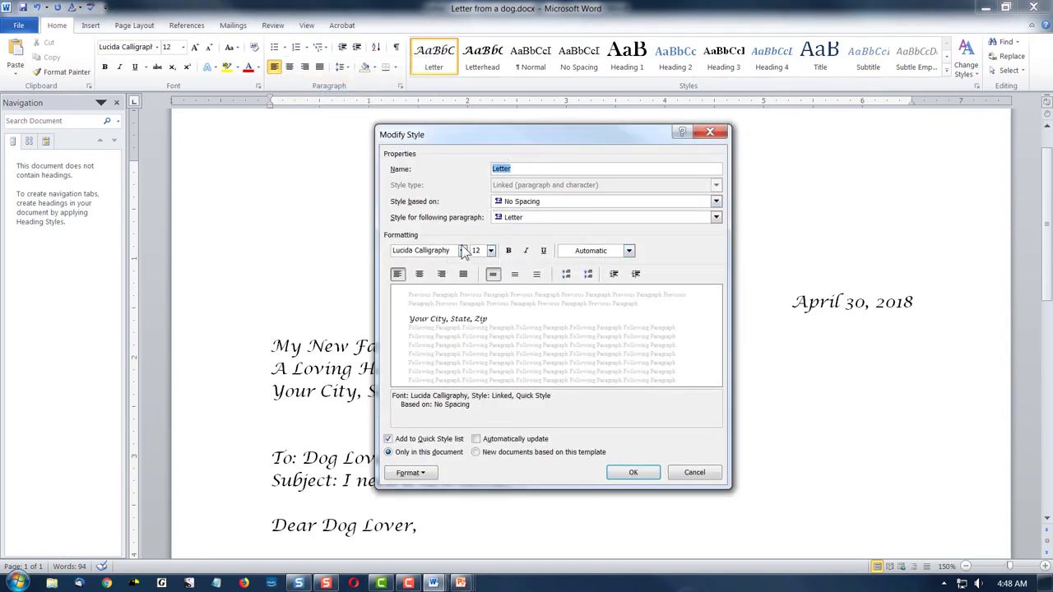
{"action": "left_click", "coordinate": [490, 250]}
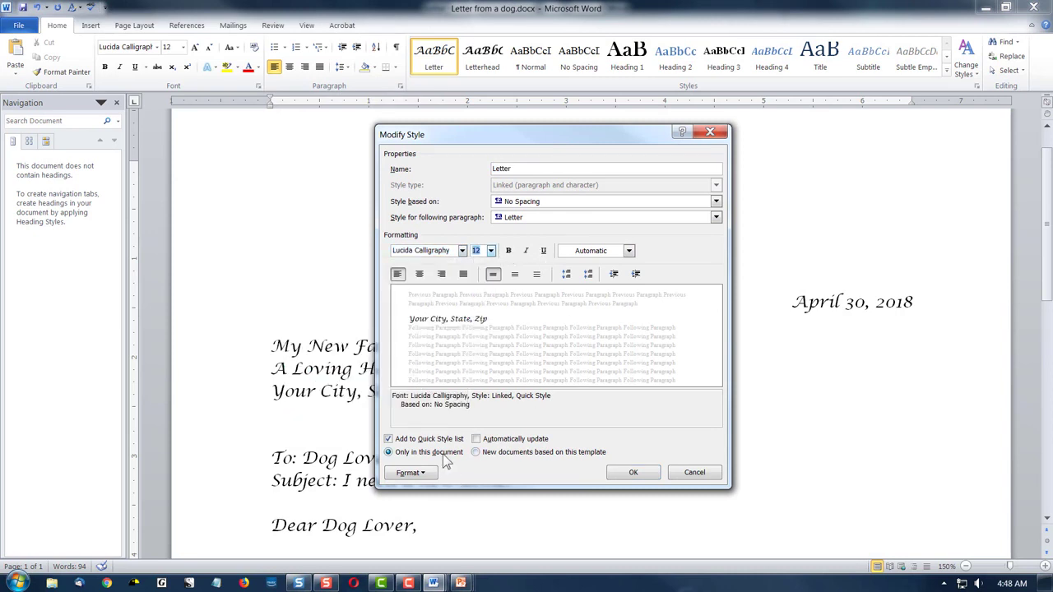
{"action": "left_click", "coordinate": [411, 472]}
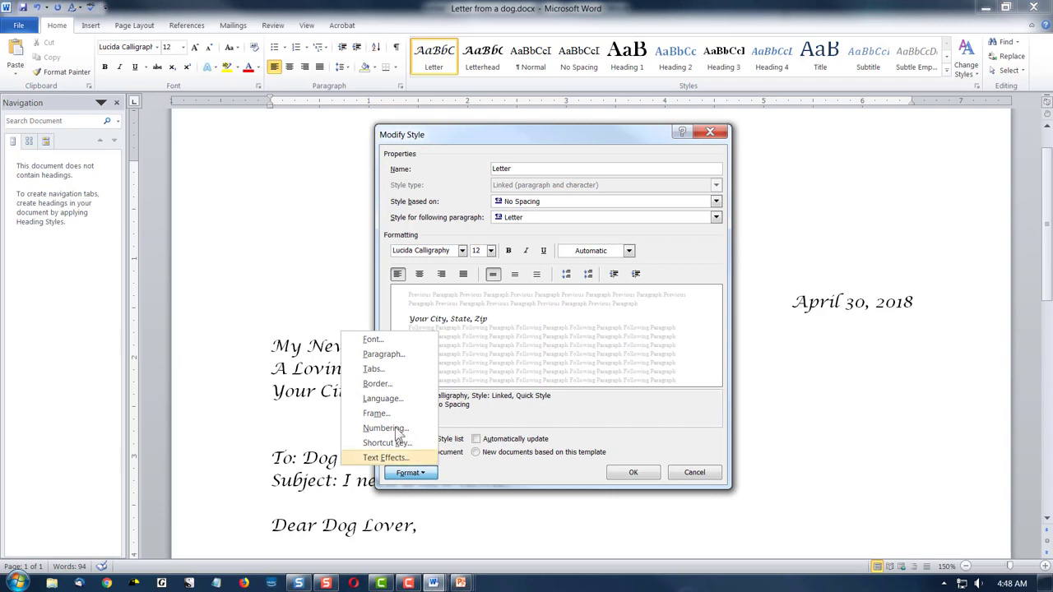
{"action": "mouse_move", "coordinate": [383, 354]}
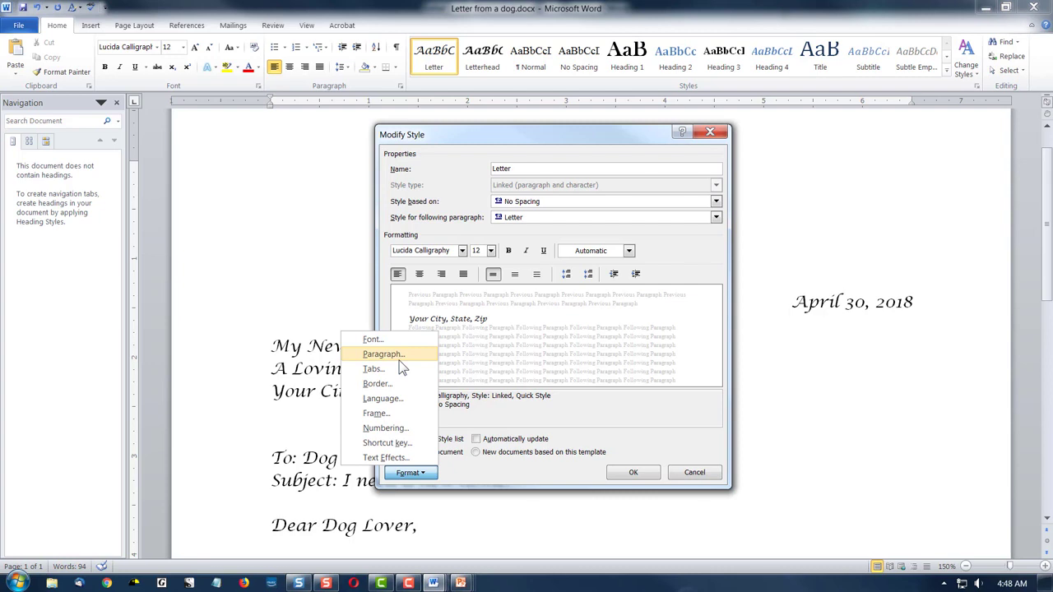
{"action": "mouse_move", "coordinate": [381, 398]}
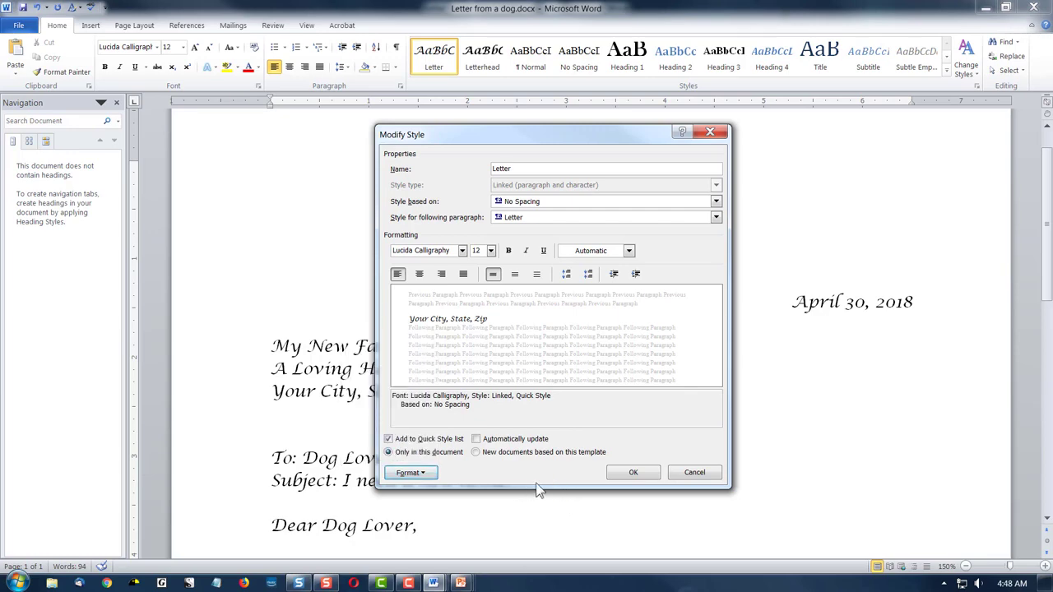
{"action": "left_click", "coordinate": [632, 472]}
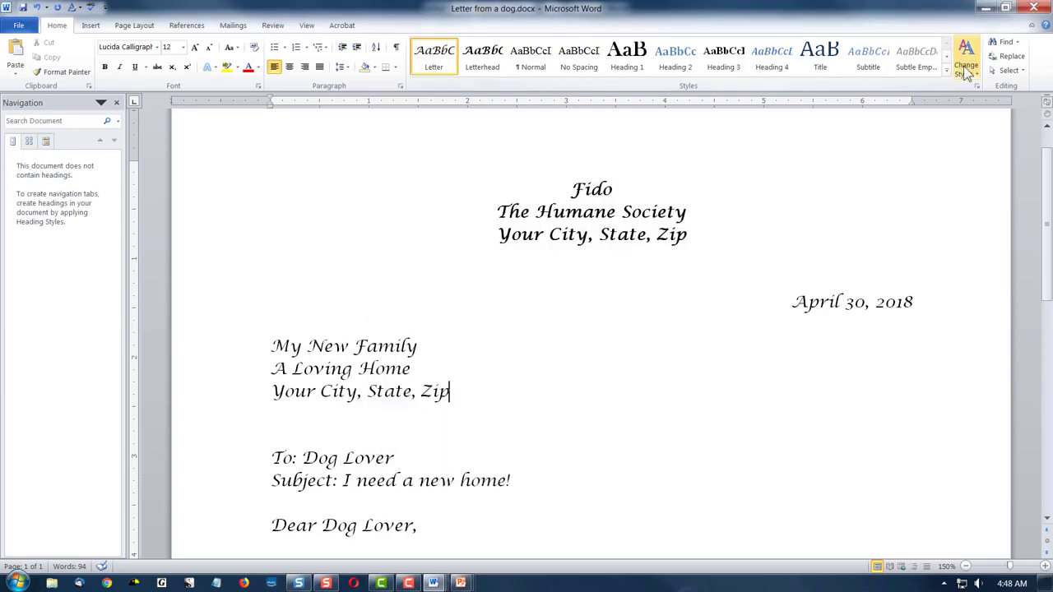
{"action": "mouse_move", "coordinate": [965, 66]}
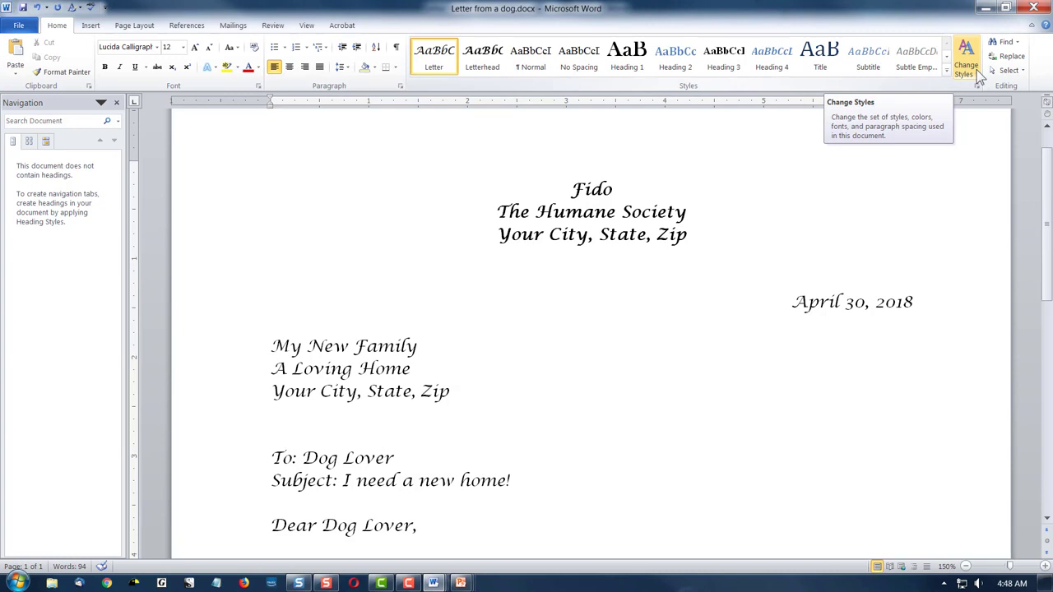
Open the Change Styles menu to browse the available style sets
{"action": "left_click", "coordinate": [966, 67]}
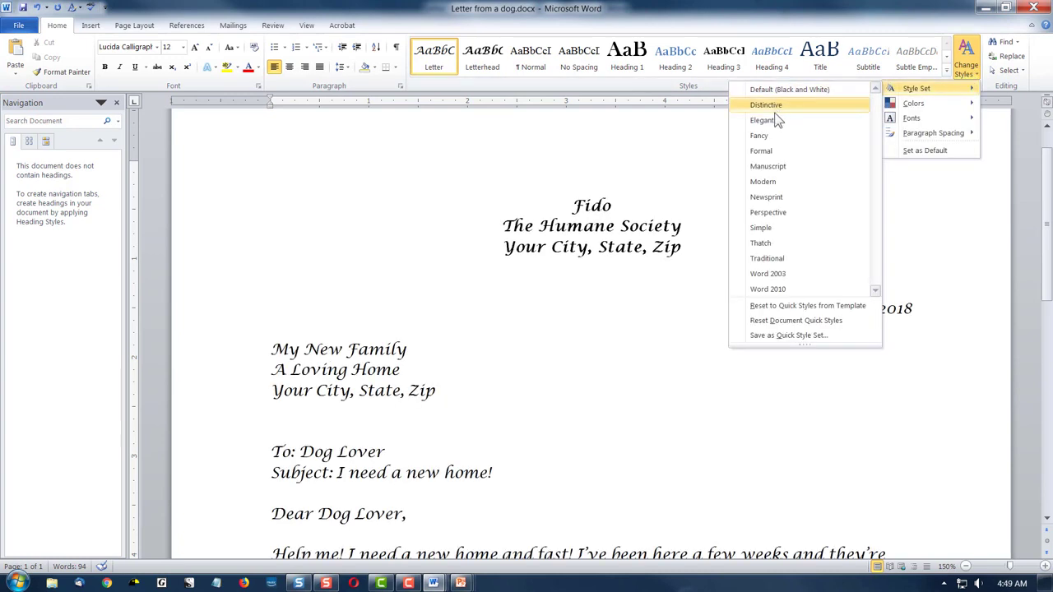
{"action": "mouse_move", "coordinate": [760, 151]}
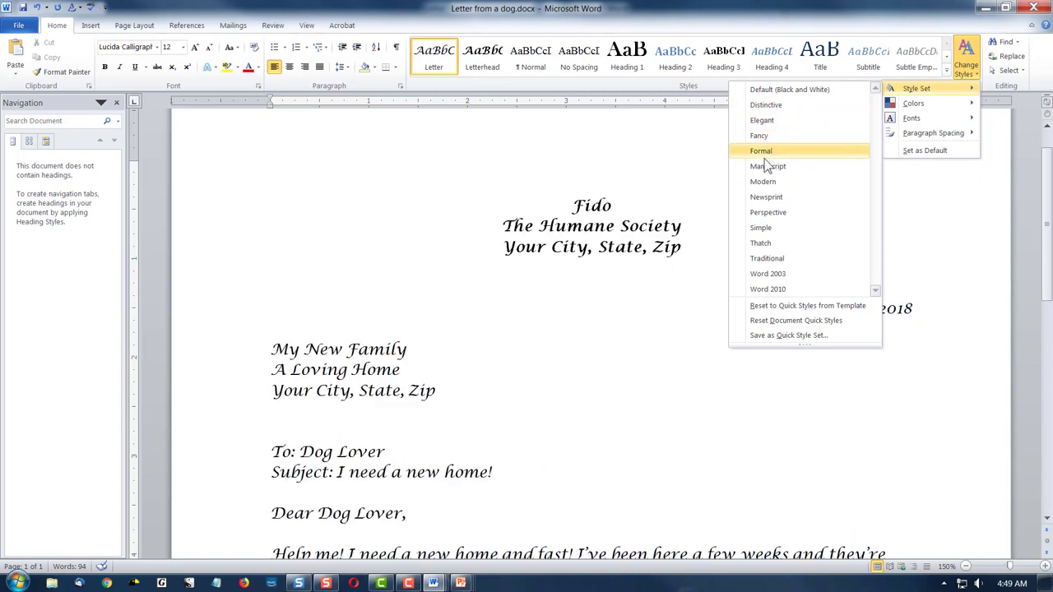
{"action": "mouse_move", "coordinate": [777, 228]}
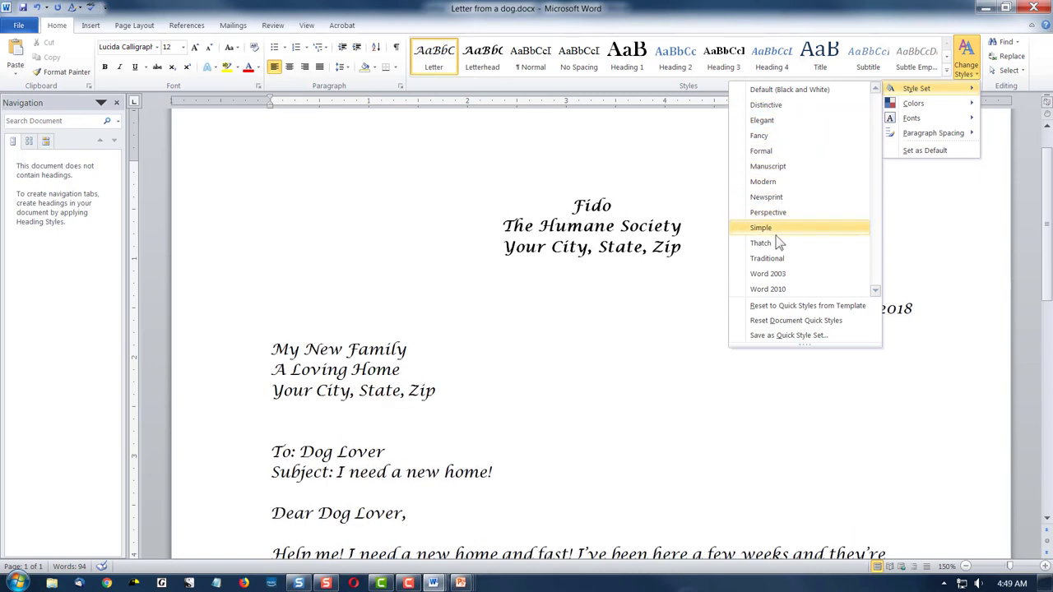
{"action": "mouse_move", "coordinate": [759, 135]}
{"action": "type", "text": "Fido"}
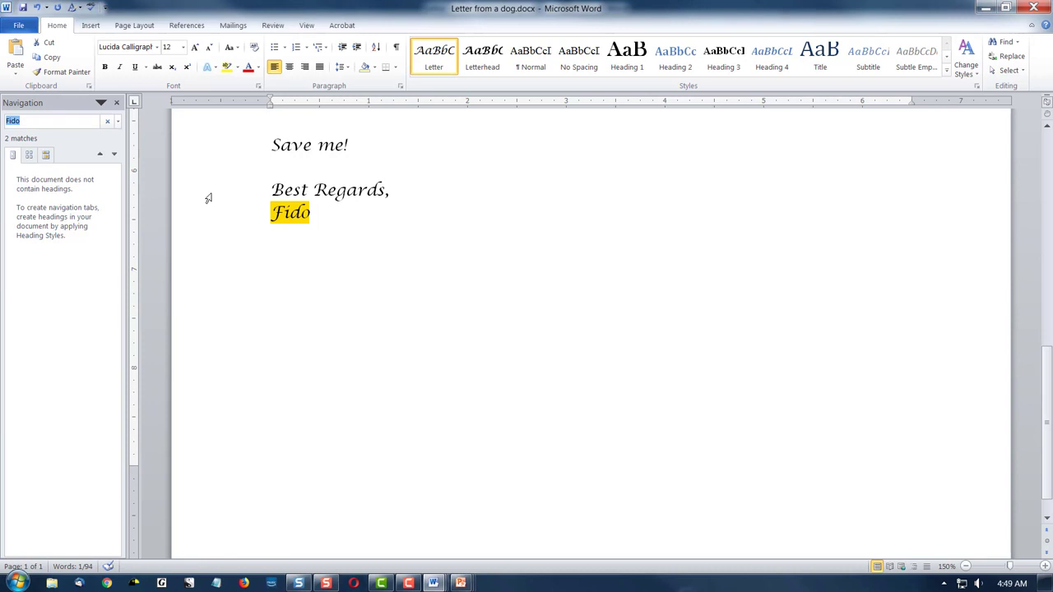
Search for 'Best', then 'Dog', and move back and forth between the two Dog matches
{"action": "type", "text": "Best"}
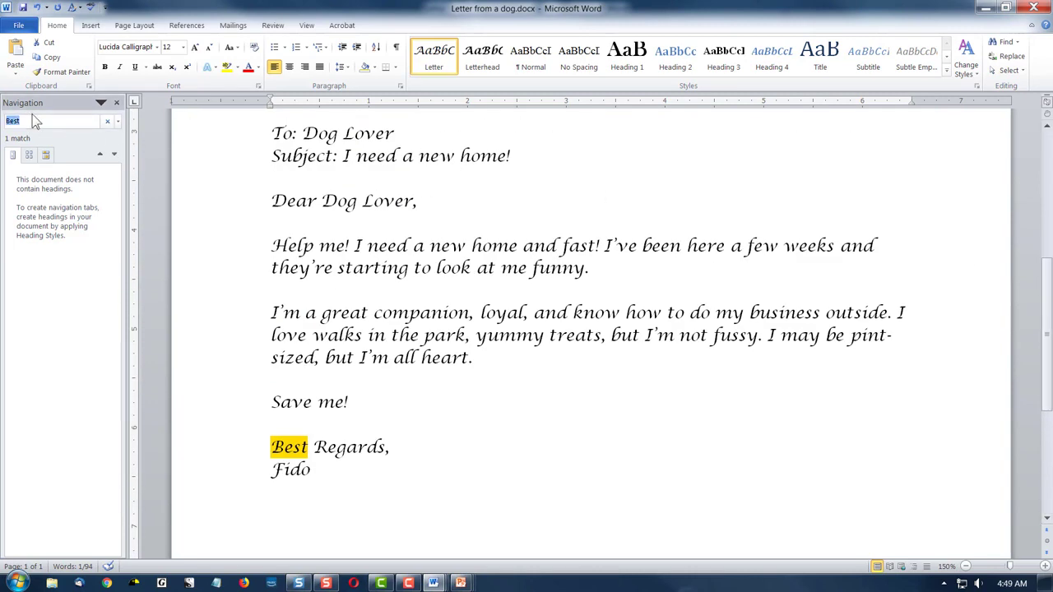
{"action": "type", "text": "Dog"}
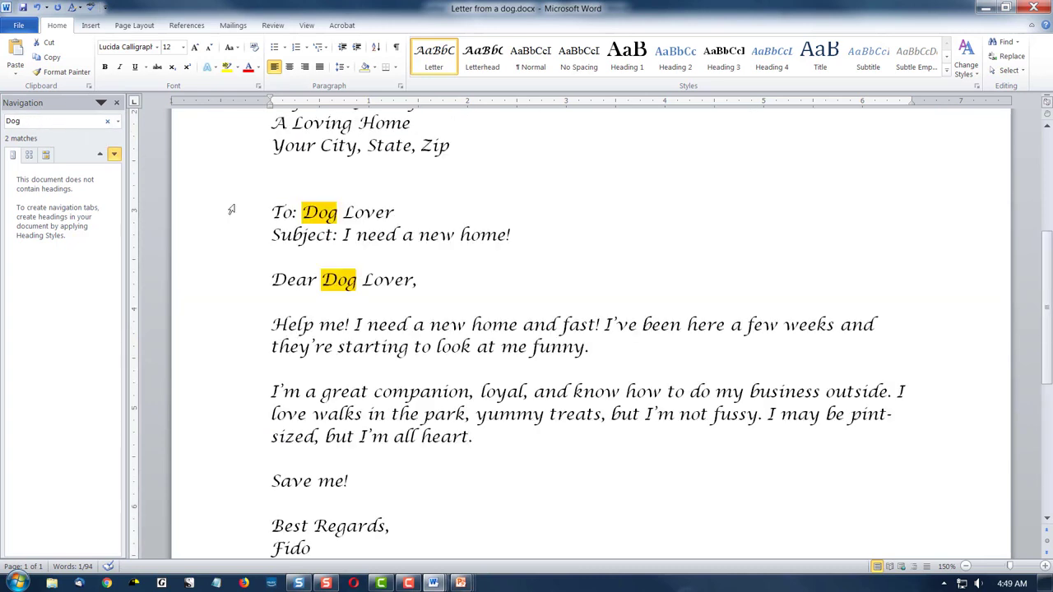
{"action": "mouse_move", "coordinate": [172, 206]}
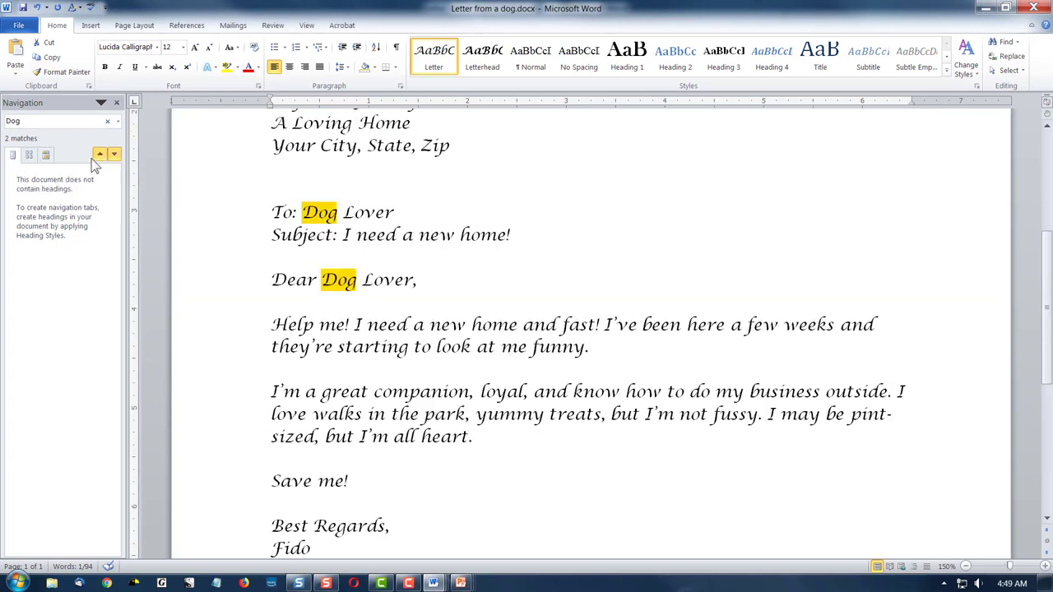
{"action": "left_click", "coordinate": [114, 155]}
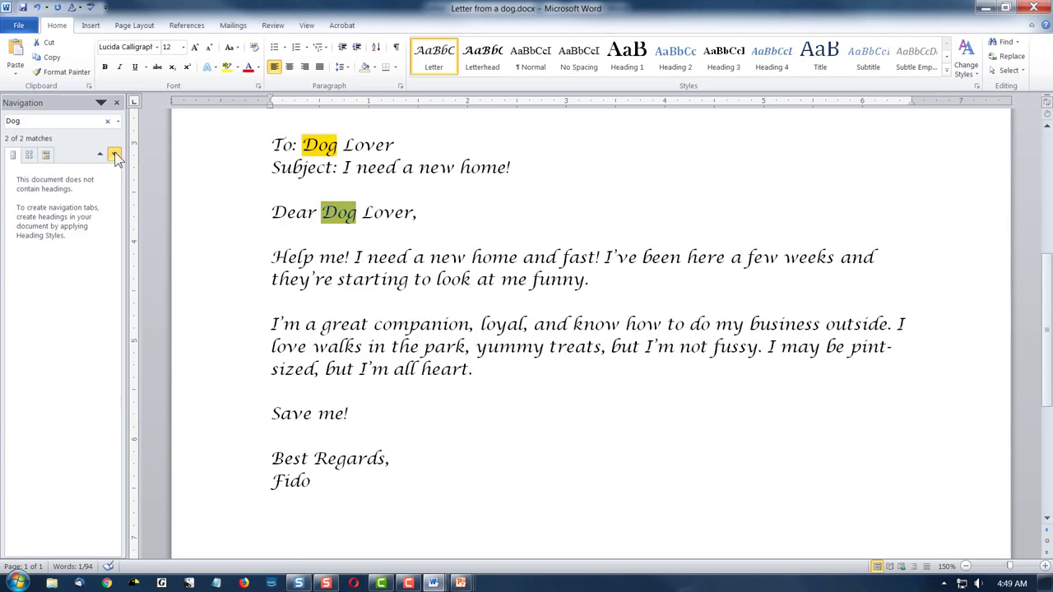
{"action": "left_click", "coordinate": [114, 154]}
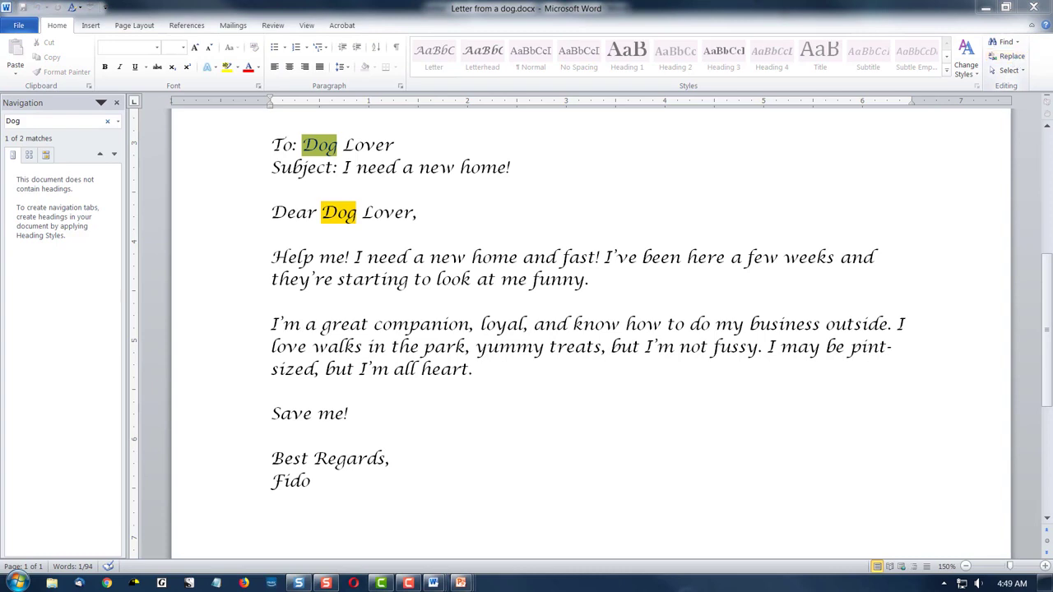
Replace All 'Dog' with 'Cat', continuing from the start and confirming 2 replacements
{"action": "left_click", "coordinate": [1009, 57]}
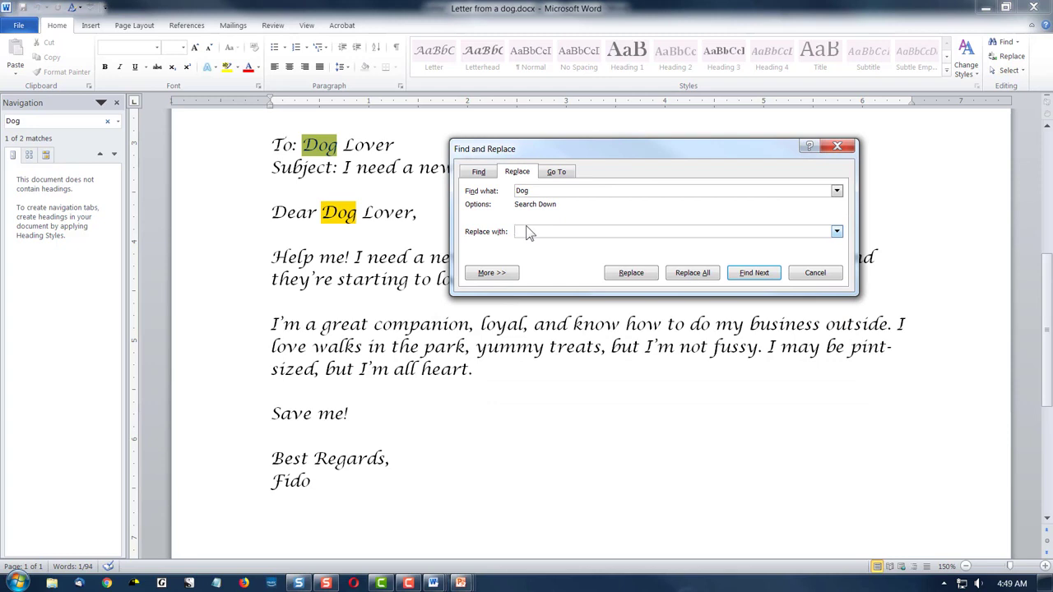
{"action": "type", "text": "Cat"}
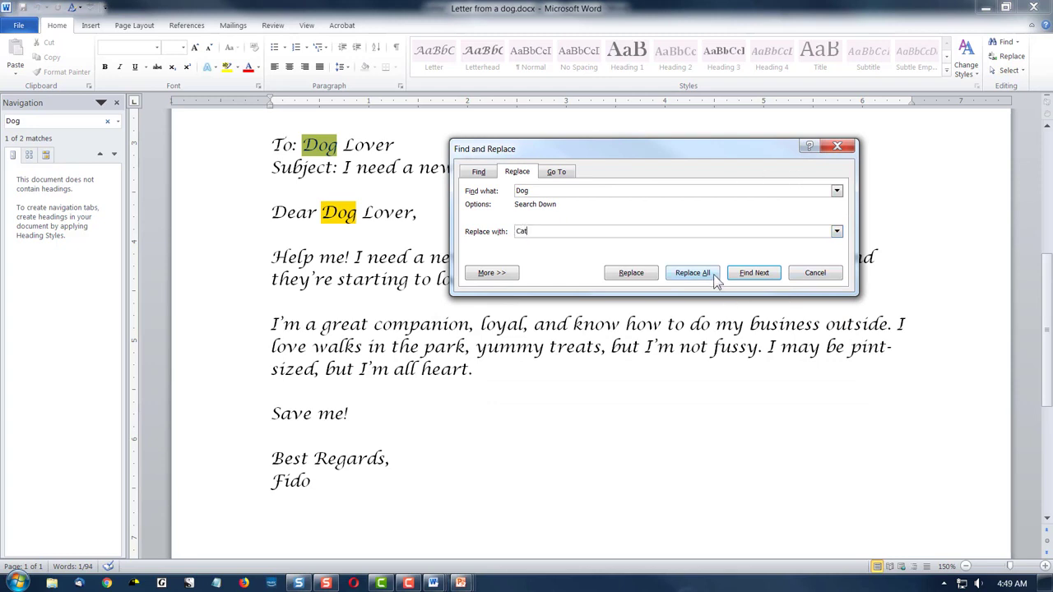
{"action": "left_click", "coordinate": [691, 272]}
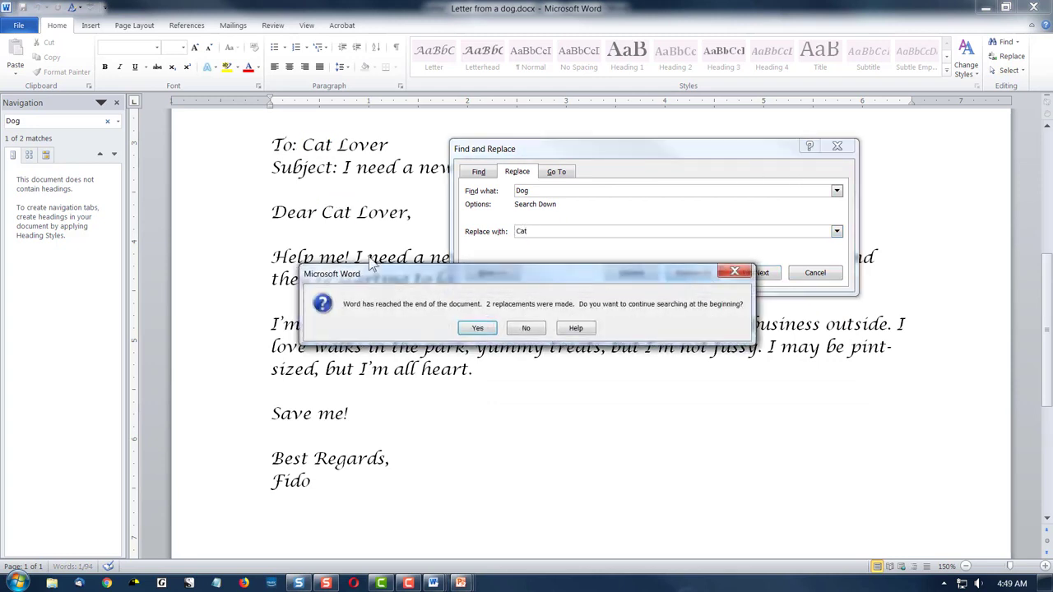
{"action": "left_click", "coordinate": [477, 328]}
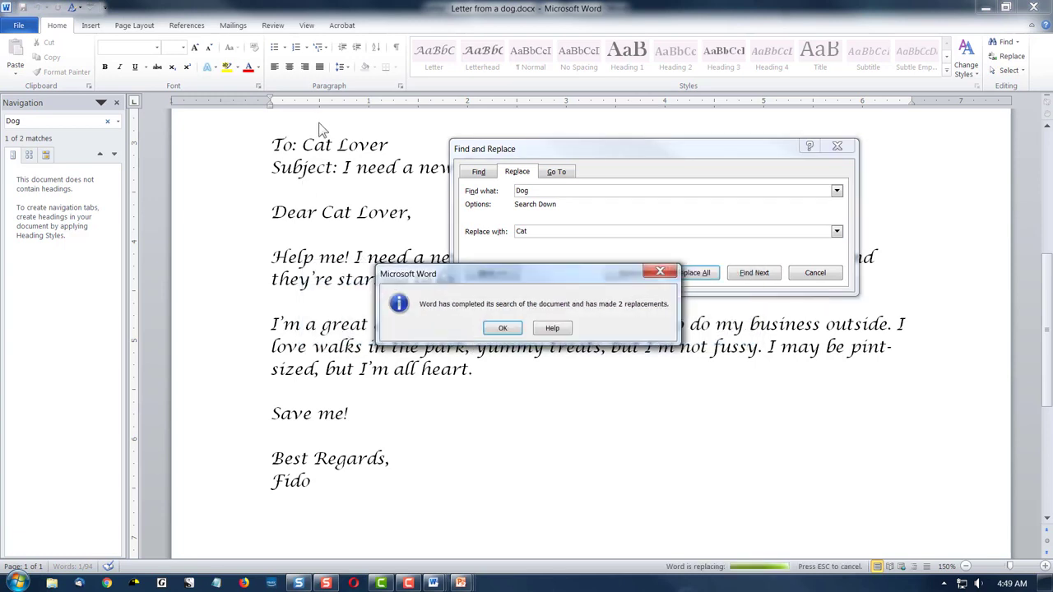
{"action": "left_click", "coordinate": [502, 327]}
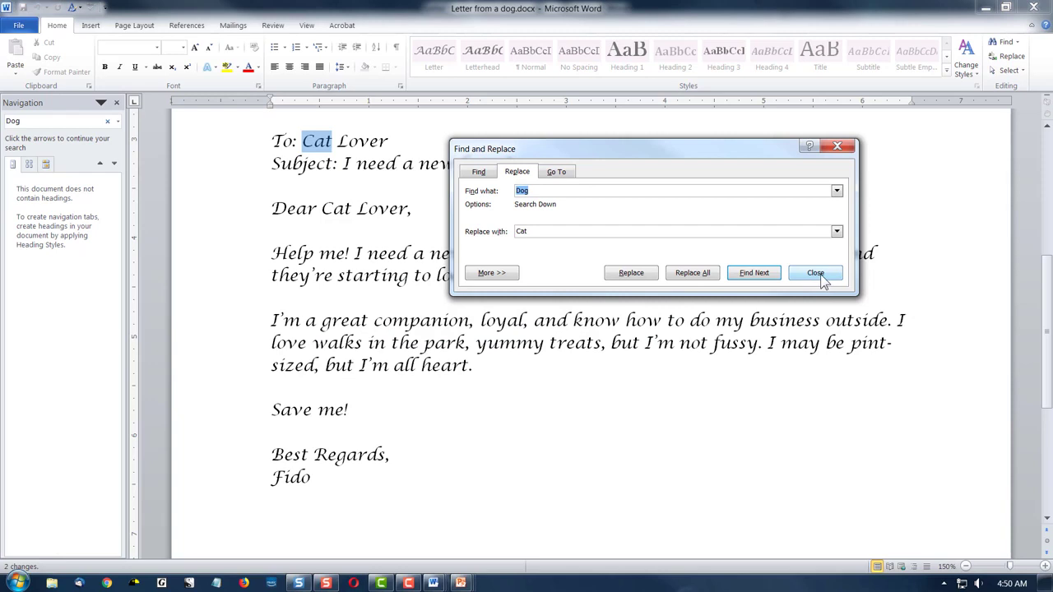
{"action": "mouse_move", "coordinate": [829, 279]}
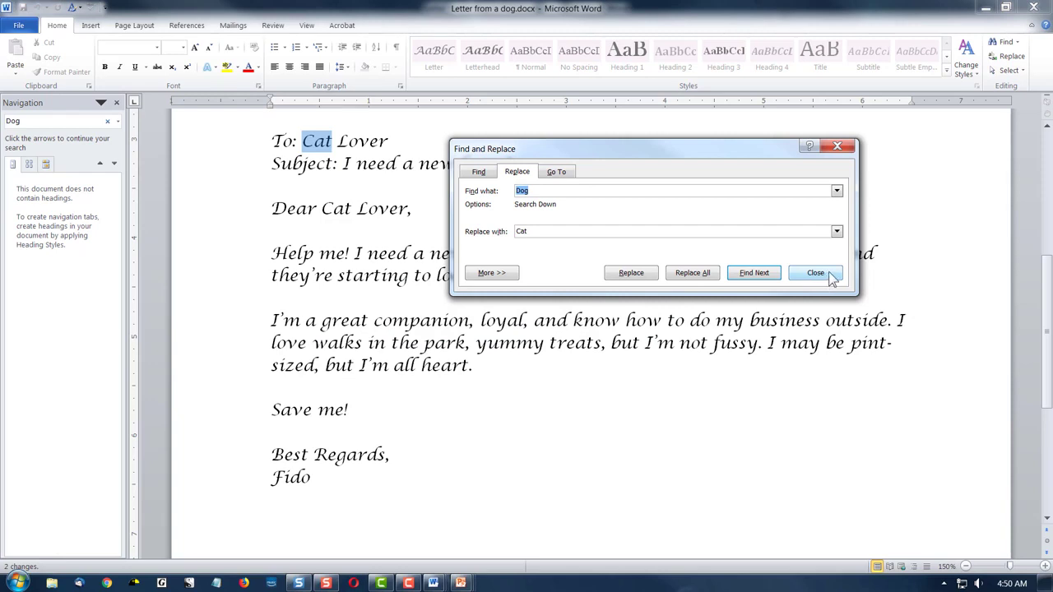
Close Find and Replace and undo the Dog-to-Cat replacement
{"action": "left_click", "coordinate": [815, 272]}
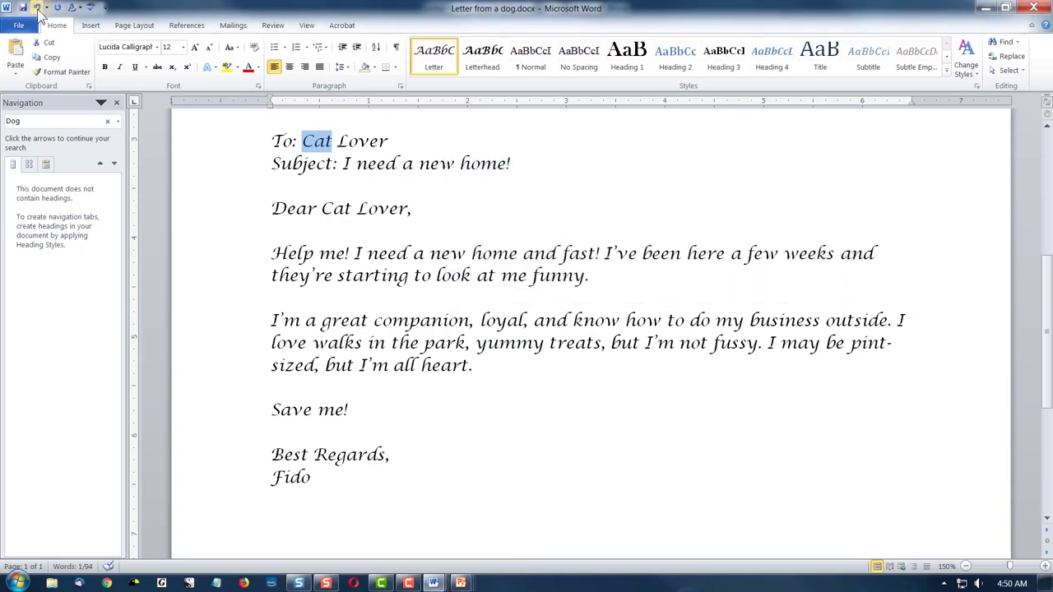
{"action": "mouse_move", "coordinate": [38, 8]}
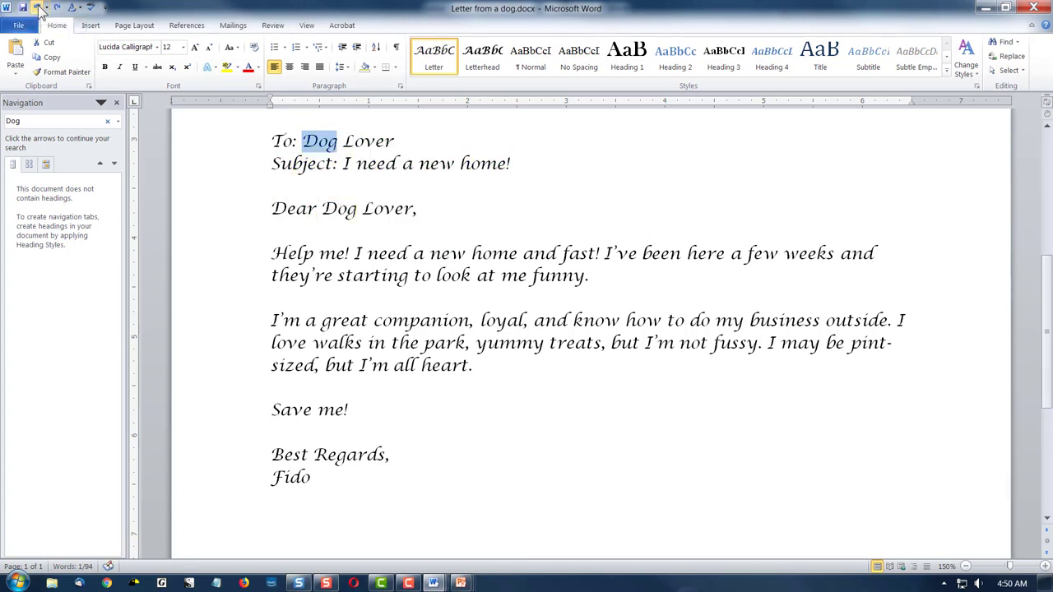
{"action": "left_click", "coordinate": [567, 198]}
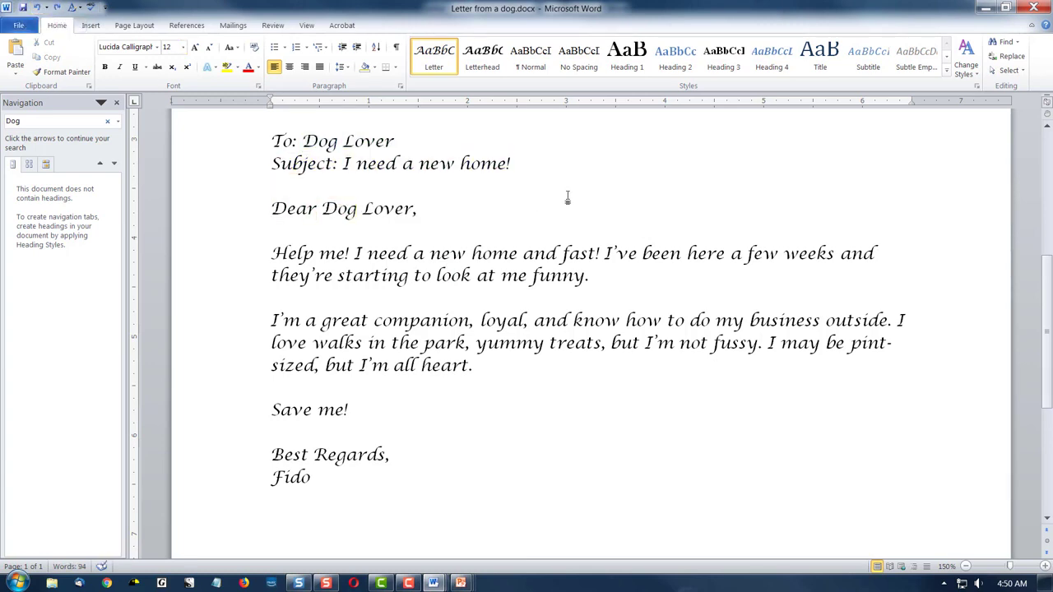
{"action": "mouse_move", "coordinate": [577, 208]}
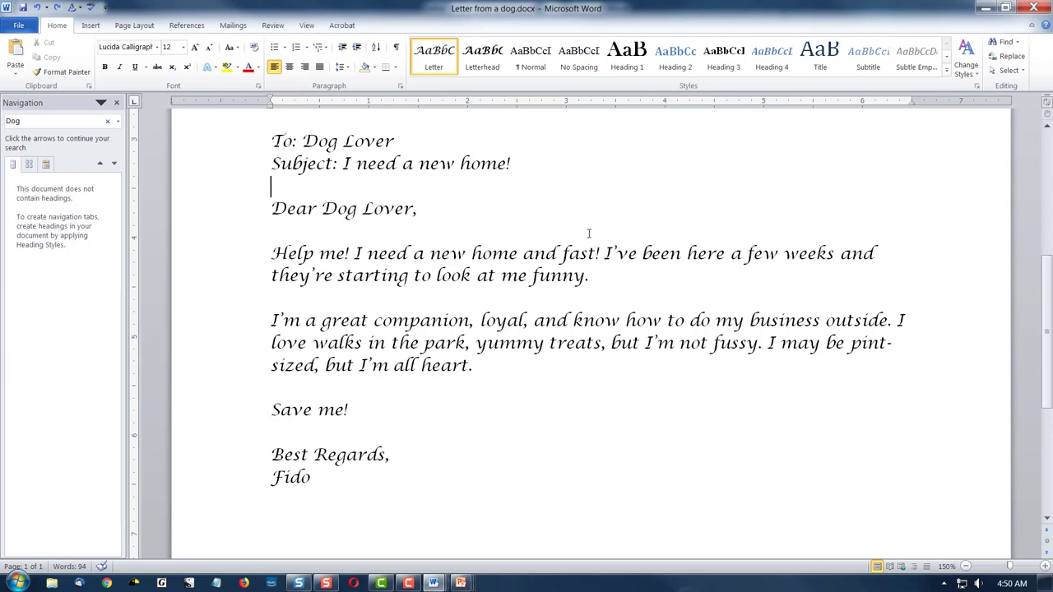
{"action": "mouse_move", "coordinate": [593, 252]}
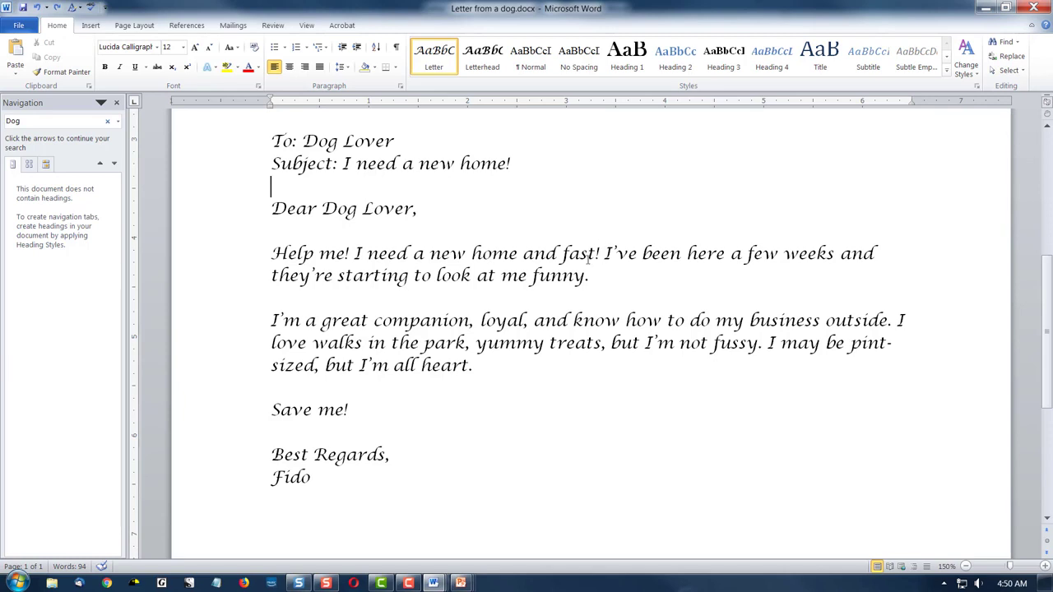